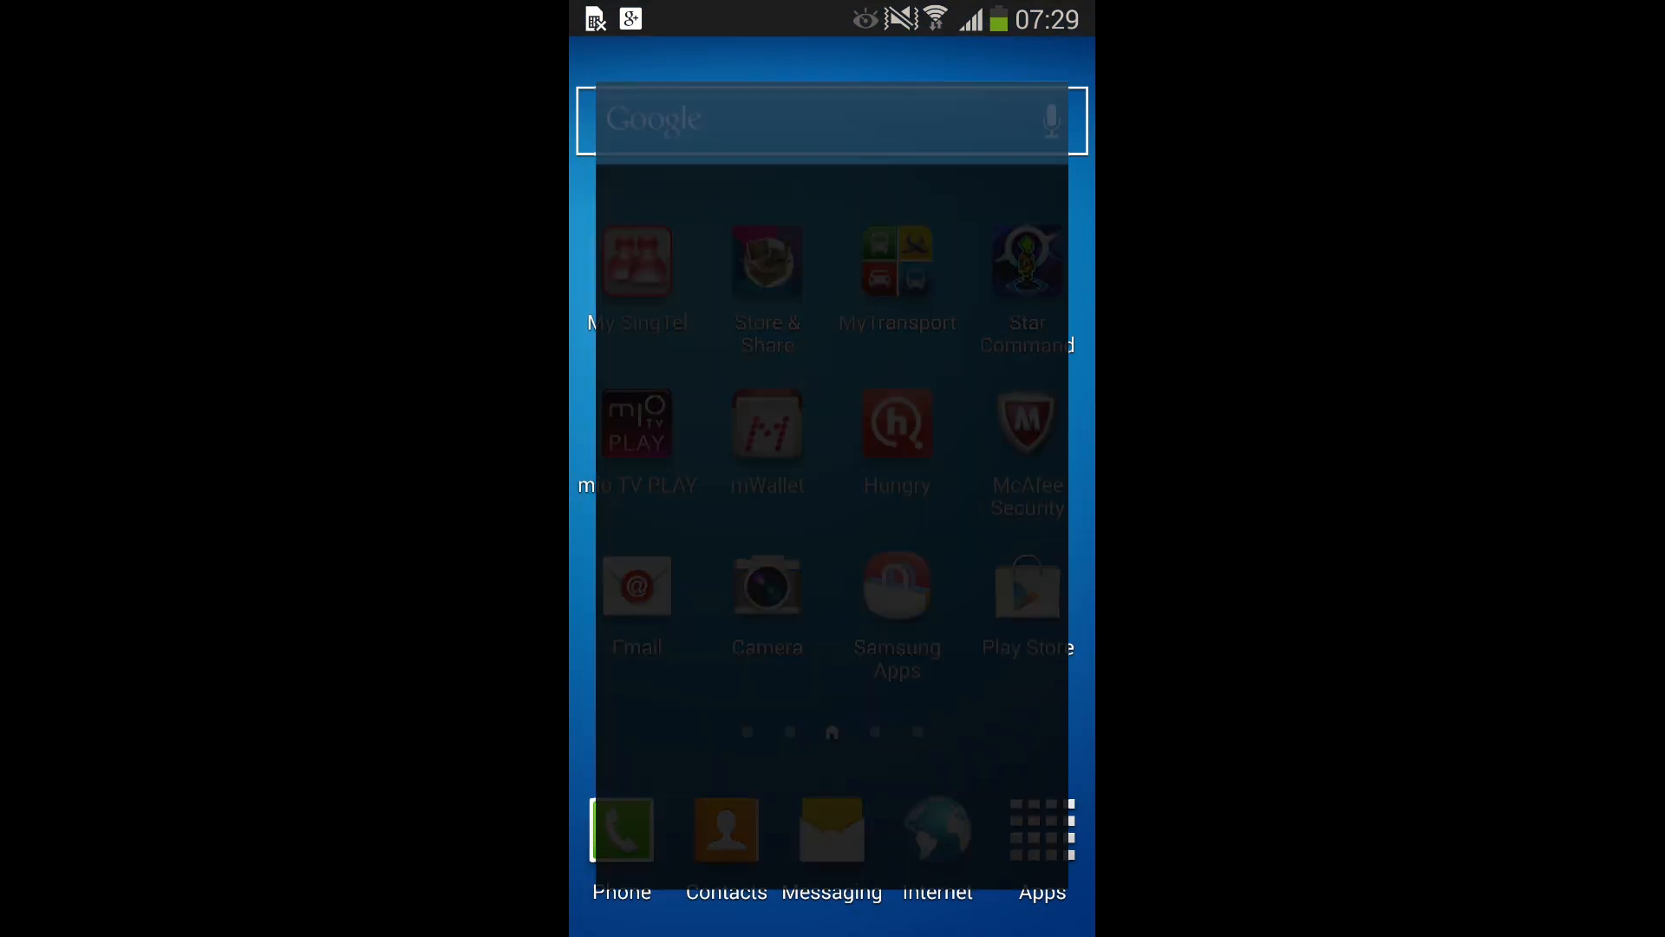
Step: Navigate into Settings, More, About device to show the GT-I9505 device information
{"action": "left_click", "coordinate": [1042, 831]}
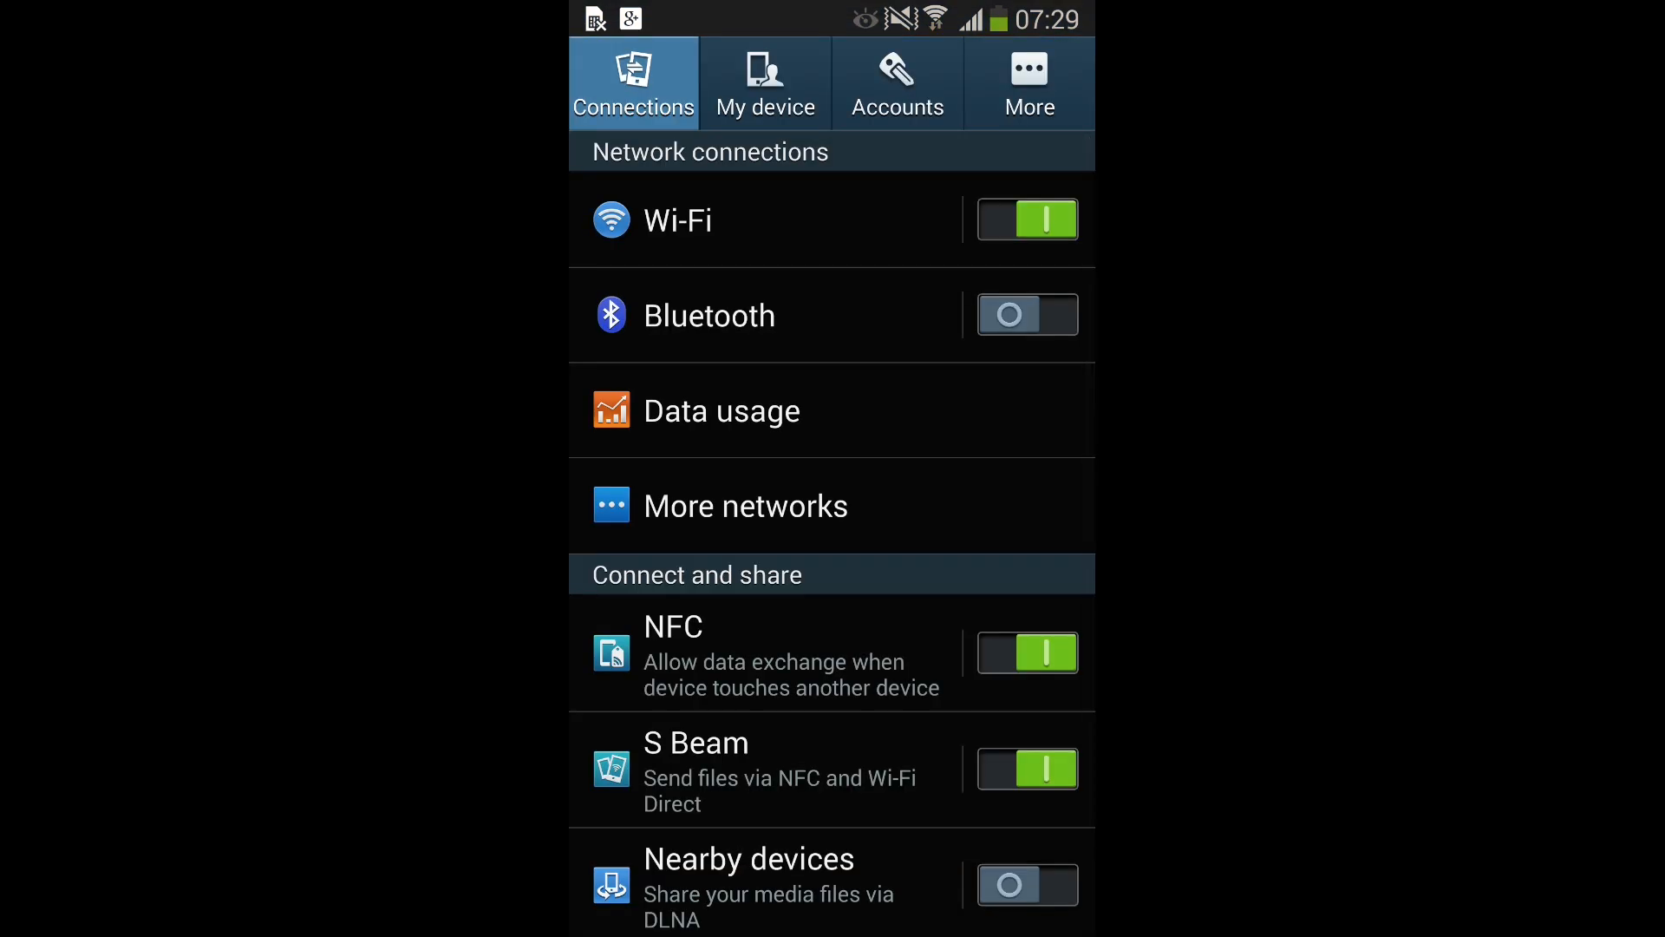
{"action": "left_click", "coordinate": [1027, 81]}
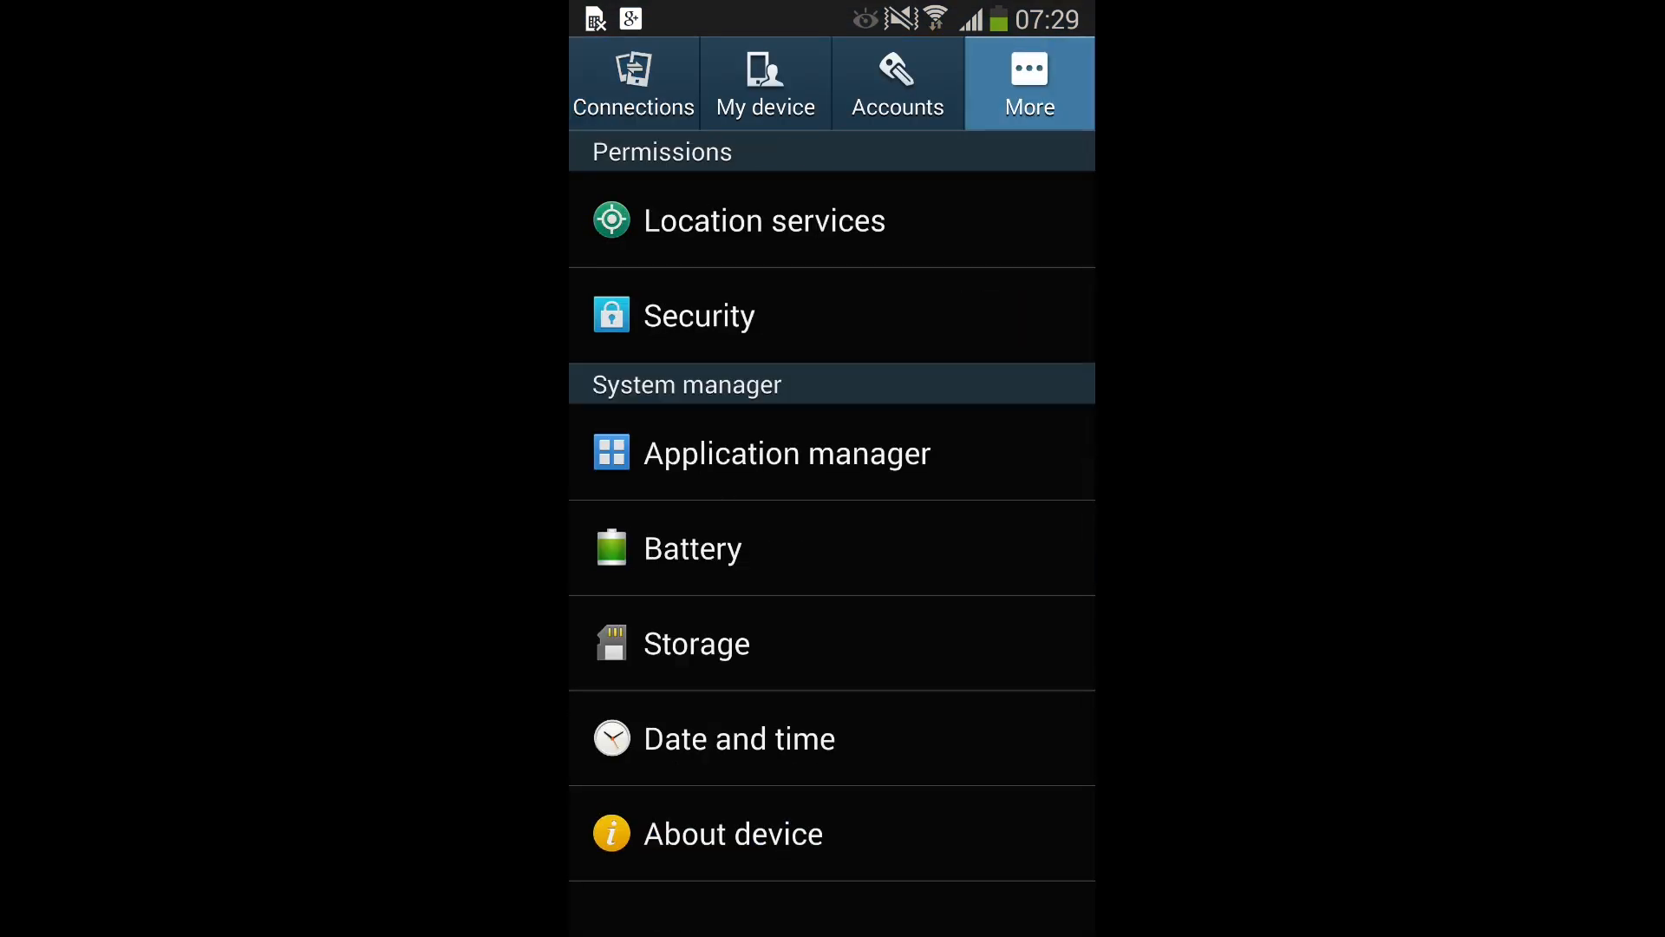
{"action": "left_click", "coordinate": [732, 833]}
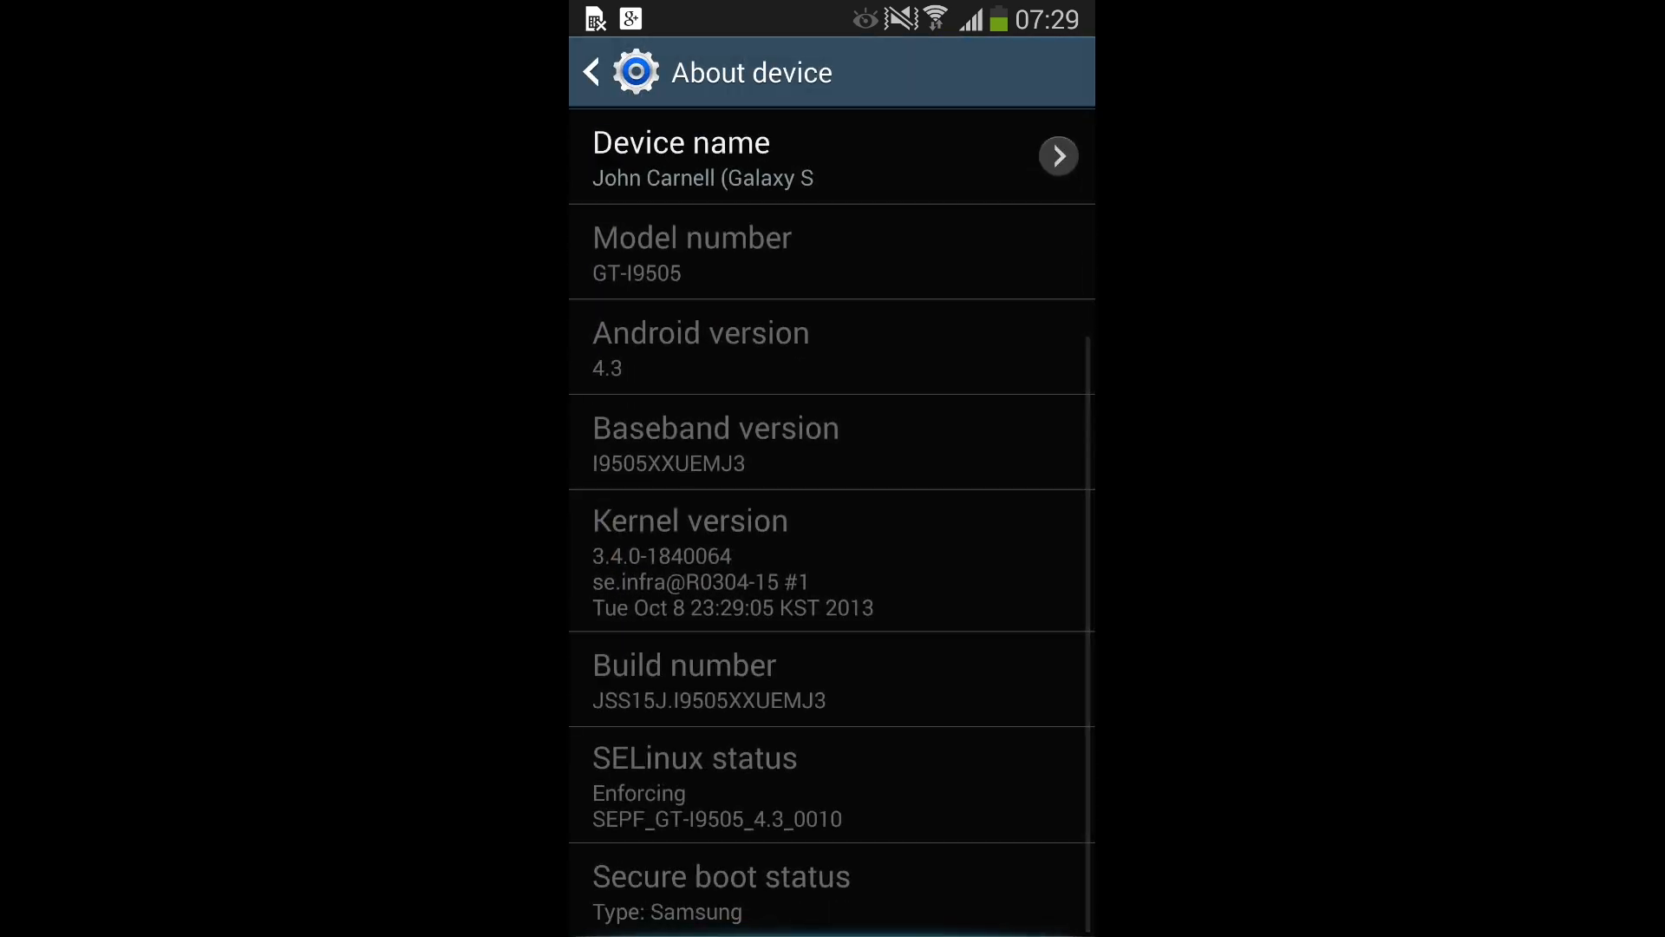
Step: Scroll through the Android 4.3 version, build number and kernel details
{"action": "scroll", "scroll_direction": "down", "scroll_amount": 3}
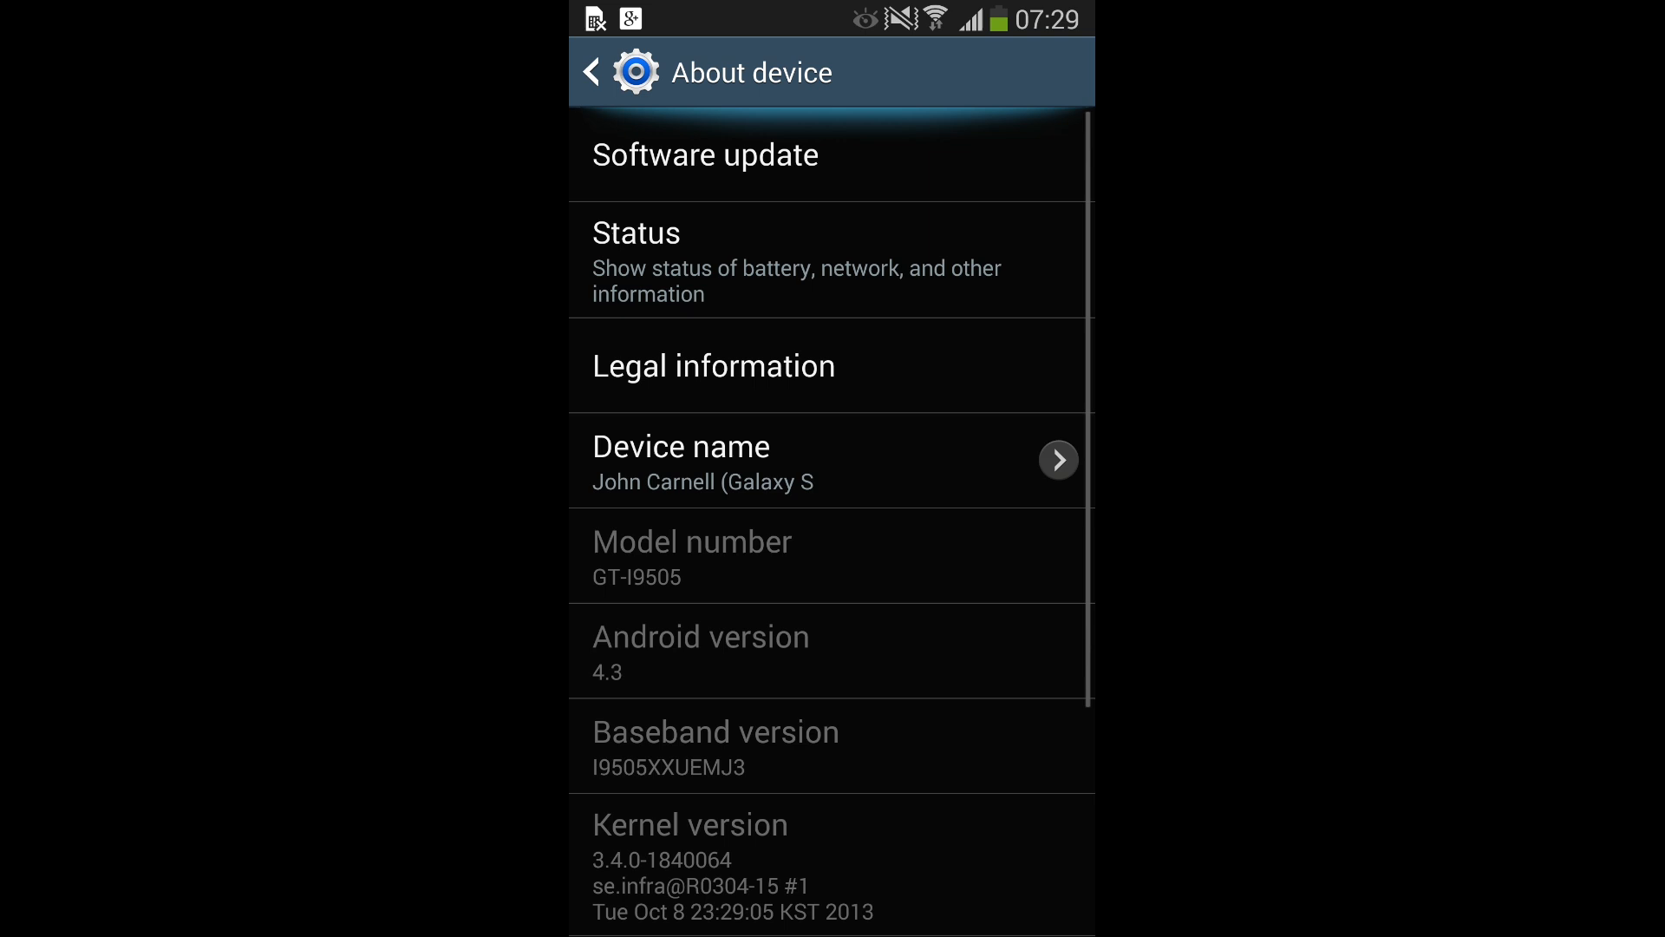
{"action": "scroll", "scroll_direction": "down", "scroll_amount": 3}
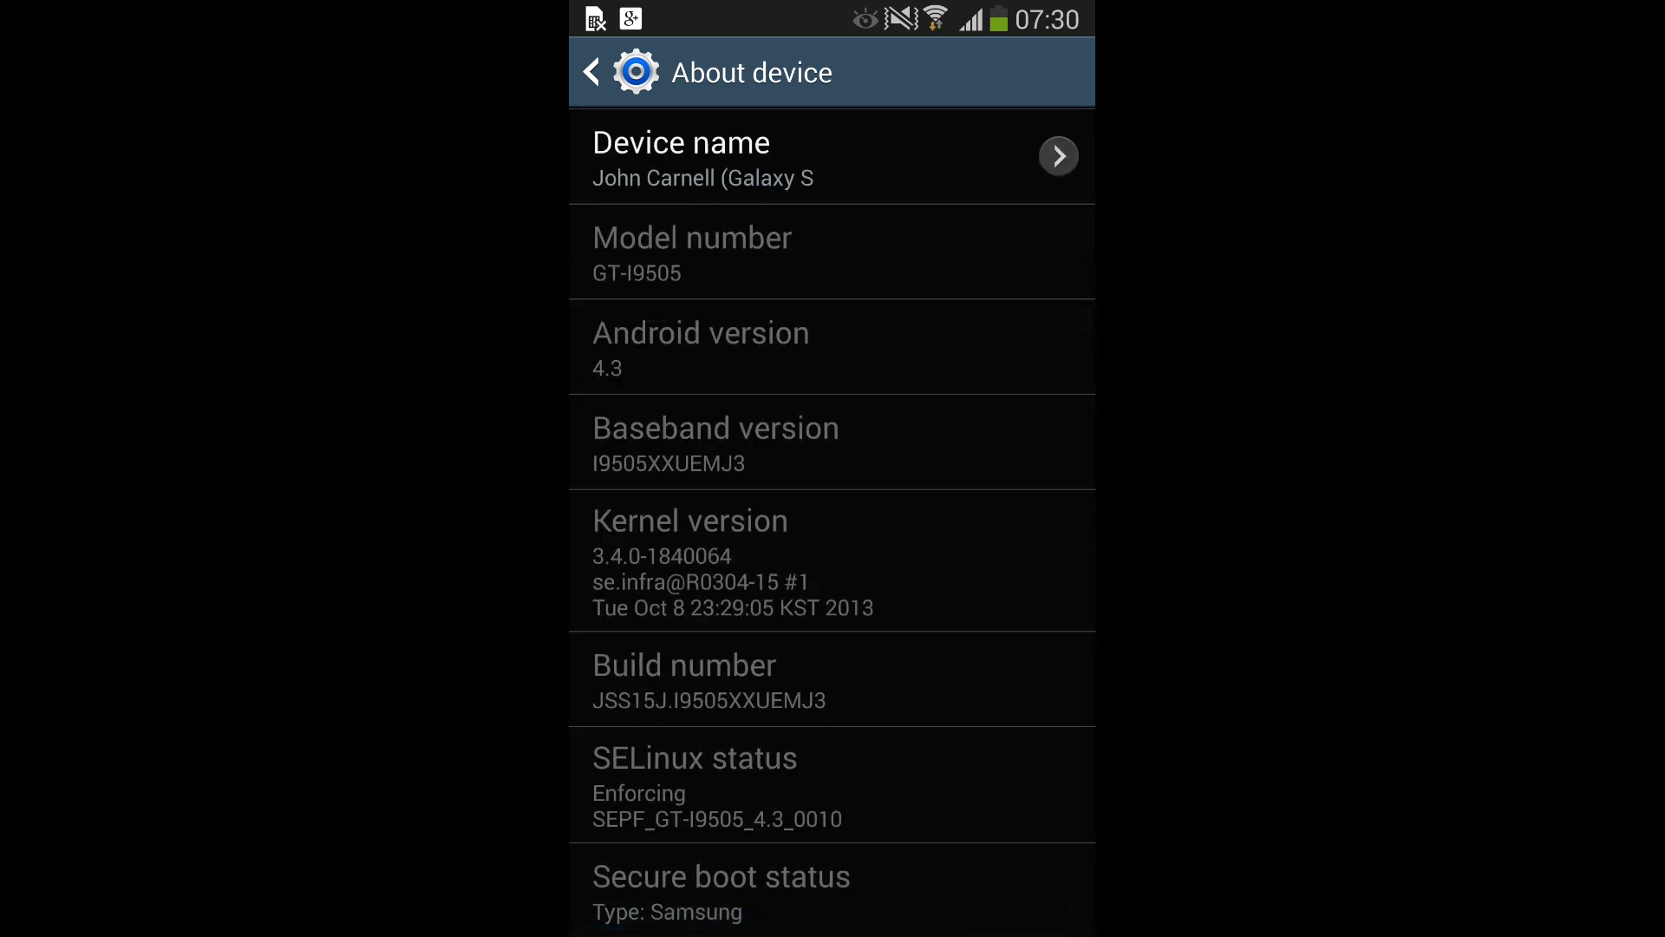
{"action": "scroll", "scroll_direction": "down", "scroll_amount": 3}
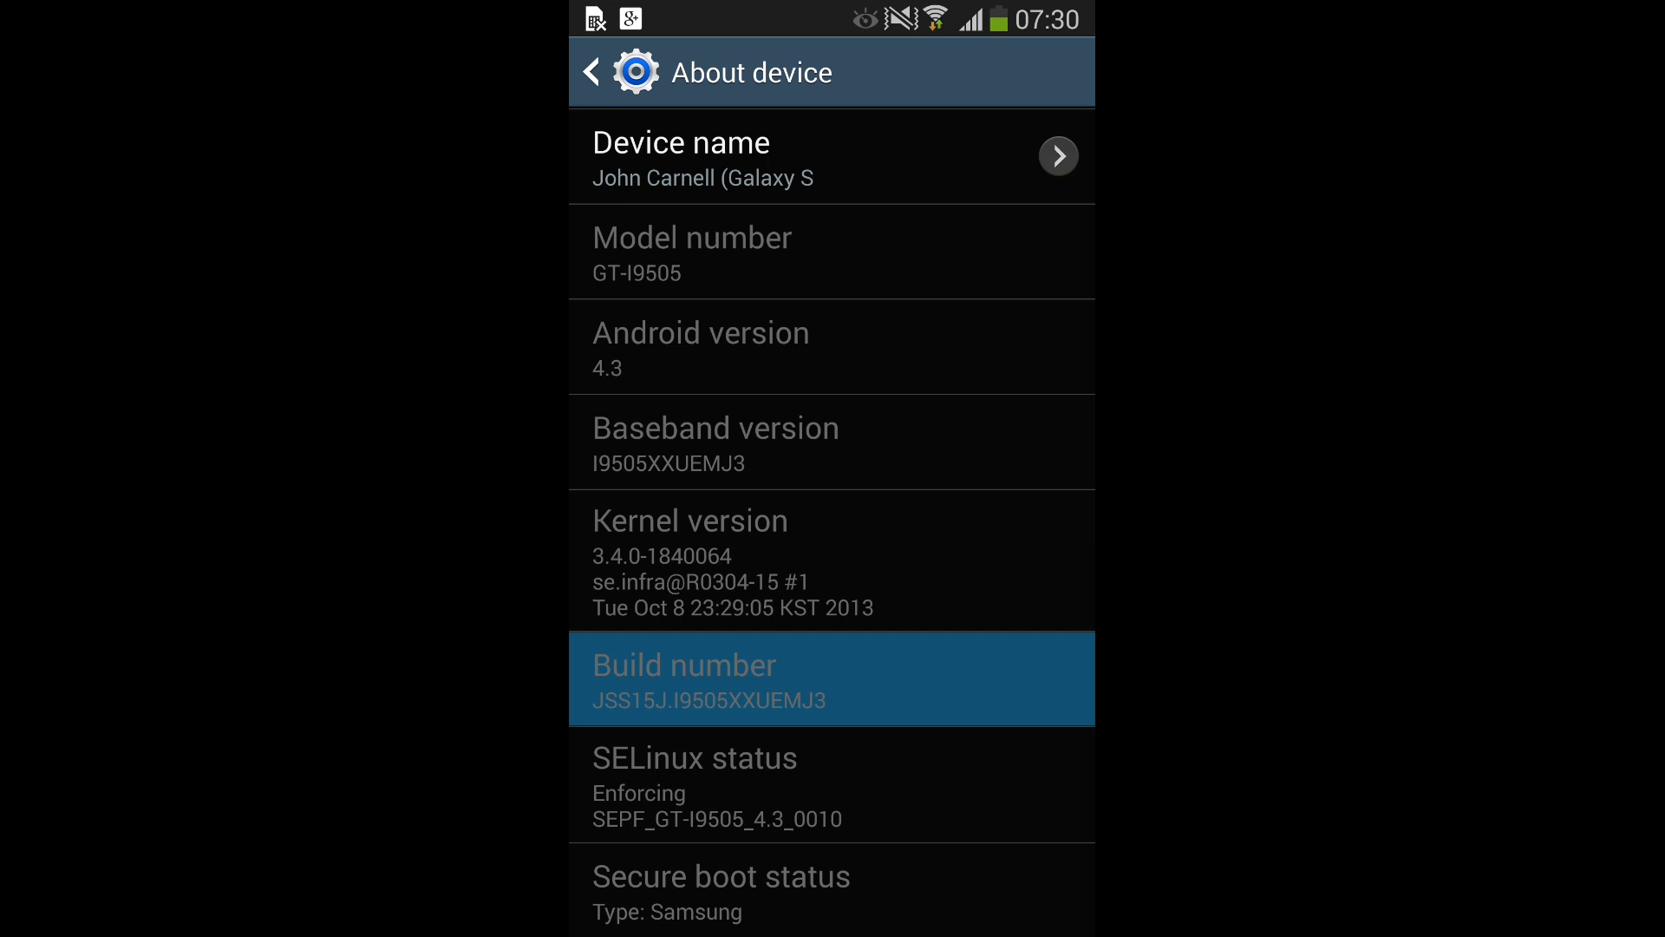
{"action": "scroll", "scroll_direction": "down", "scroll_amount": 3}
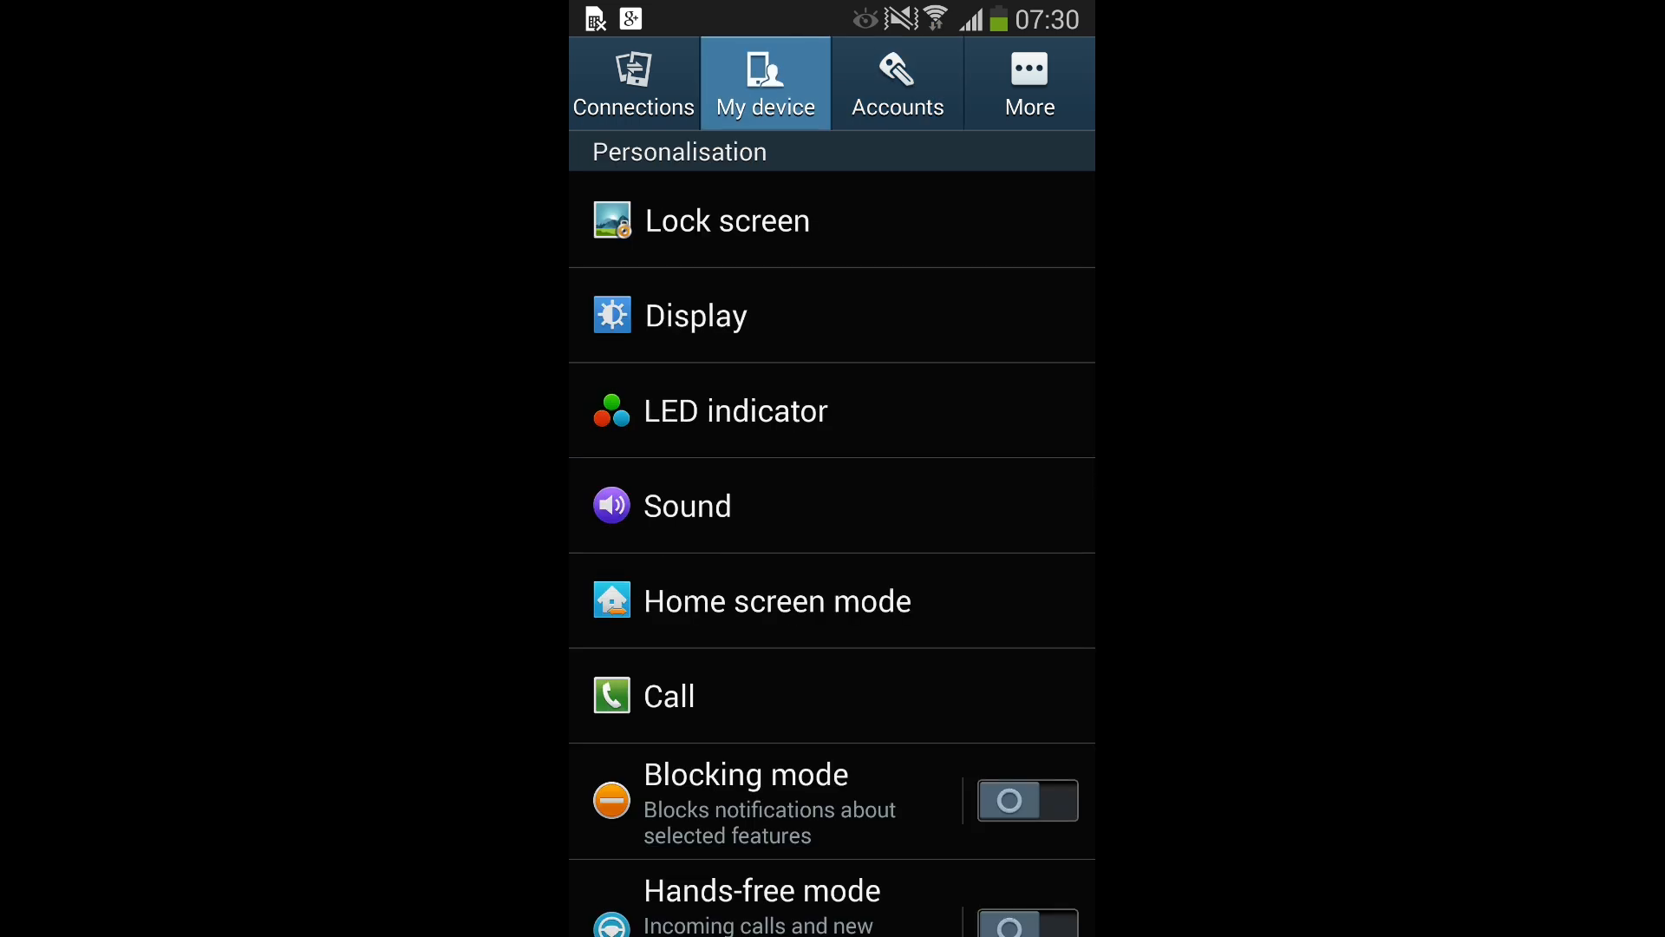
Step: Scroll the My device list and go into the Display settings
{"action": "scroll", "scroll_direction": "down", "scroll_amount": 3}
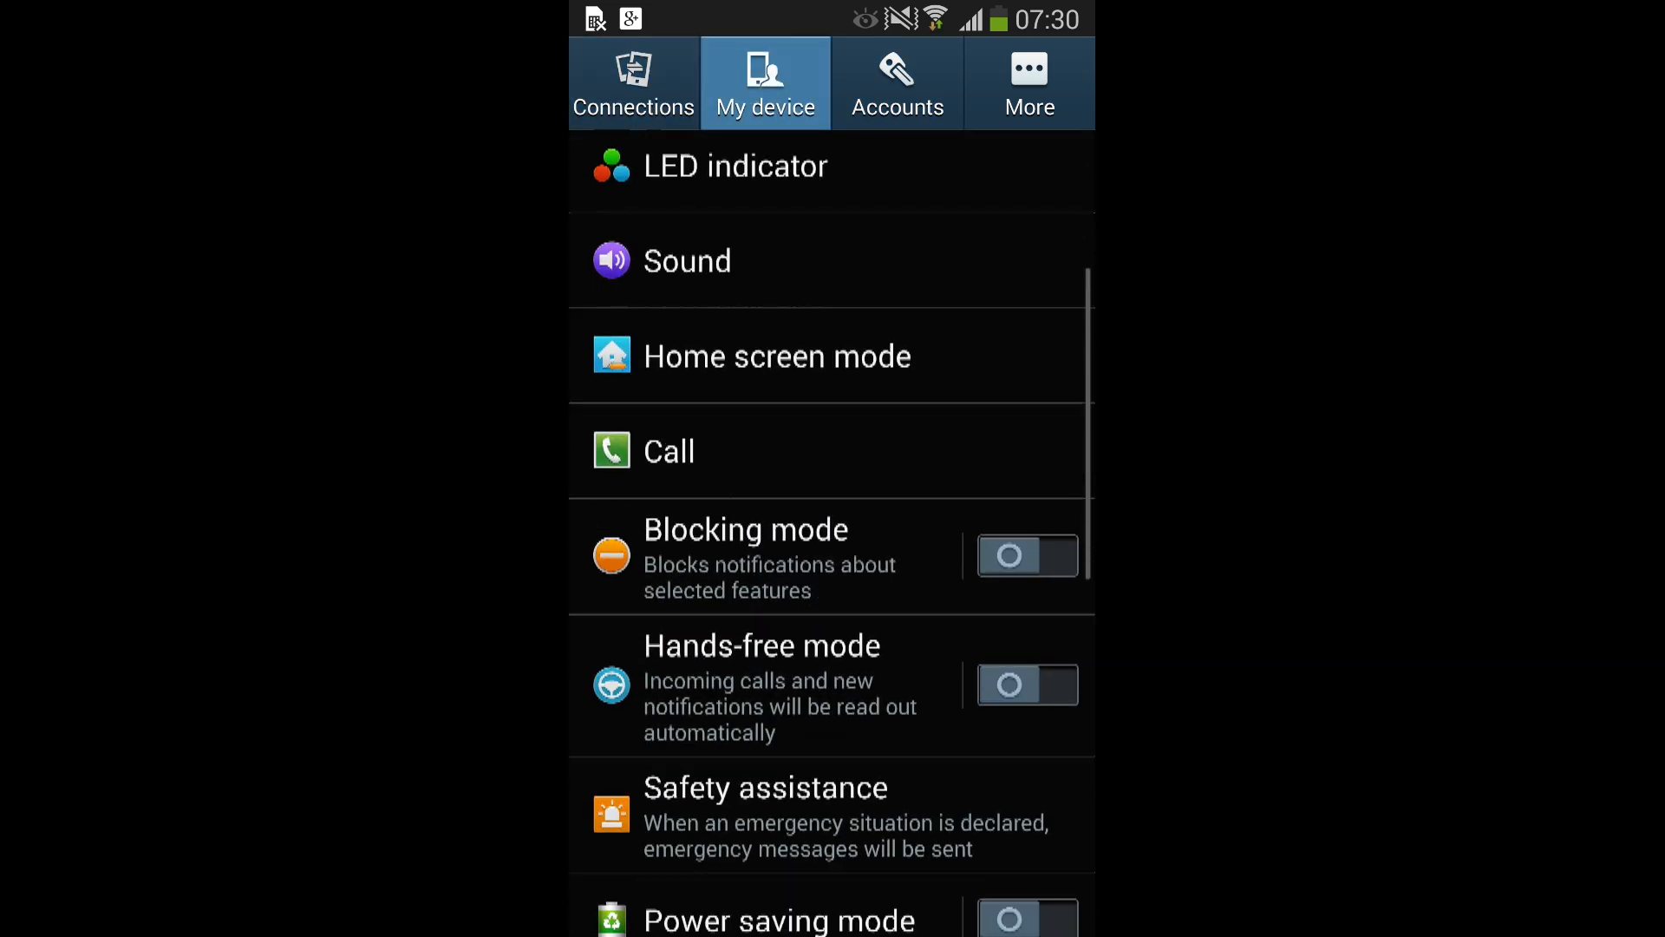
{"action": "scroll", "scroll_direction": "down", "scroll_amount": 3}
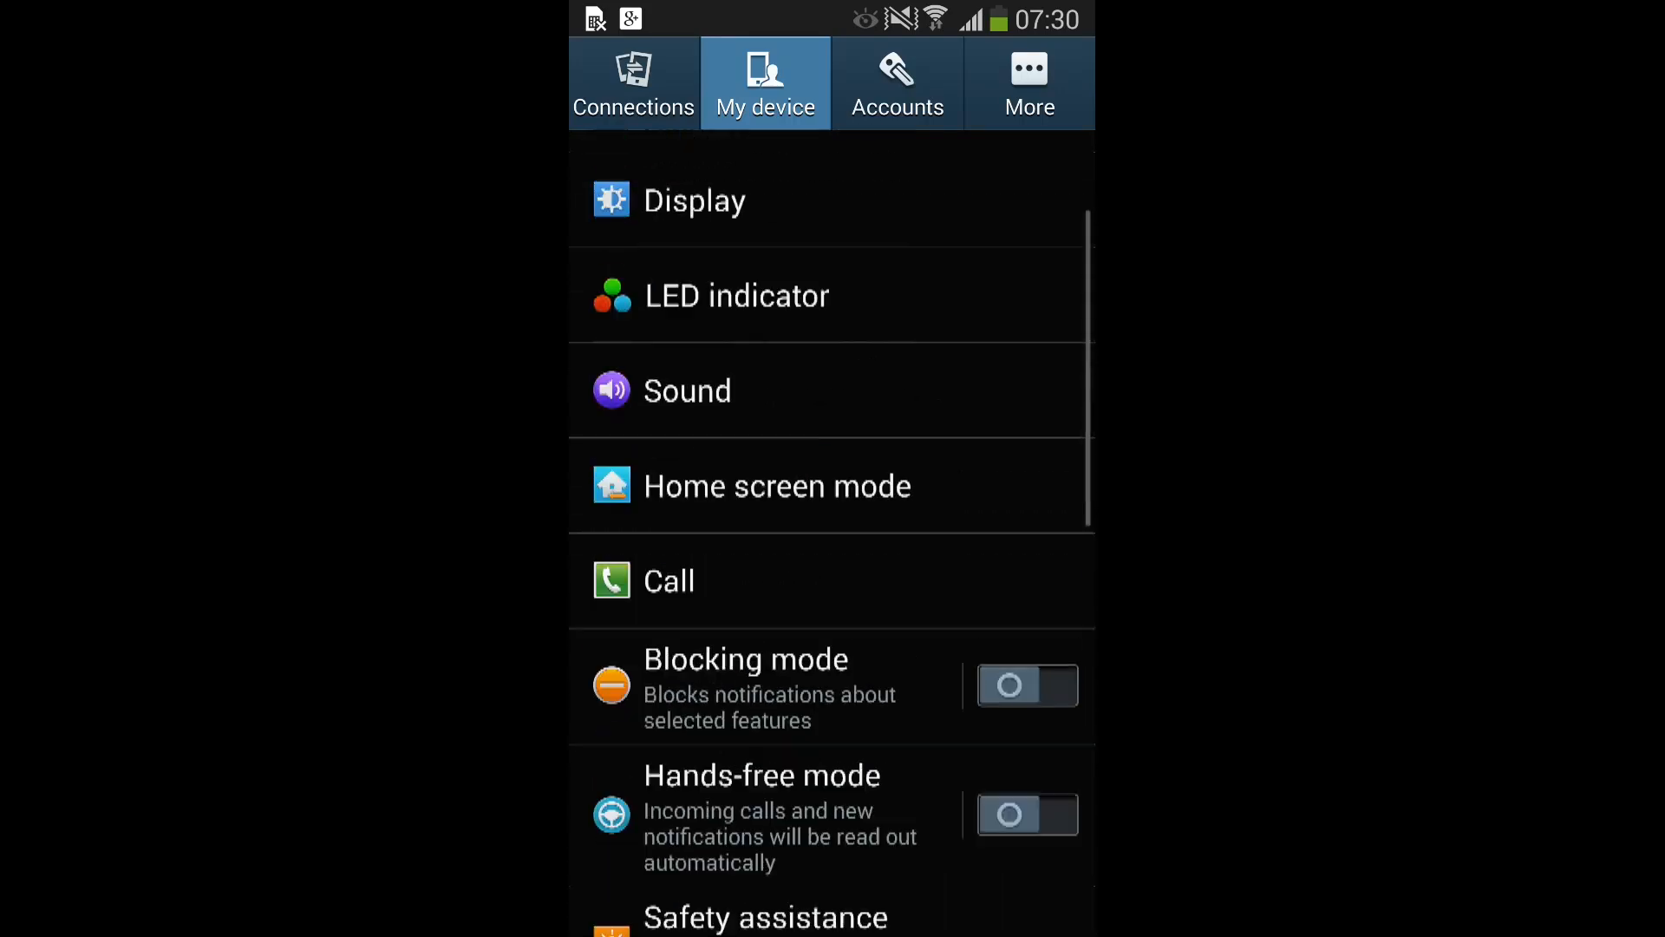
{"action": "scroll", "scroll_direction": "down", "scroll_amount": 3}
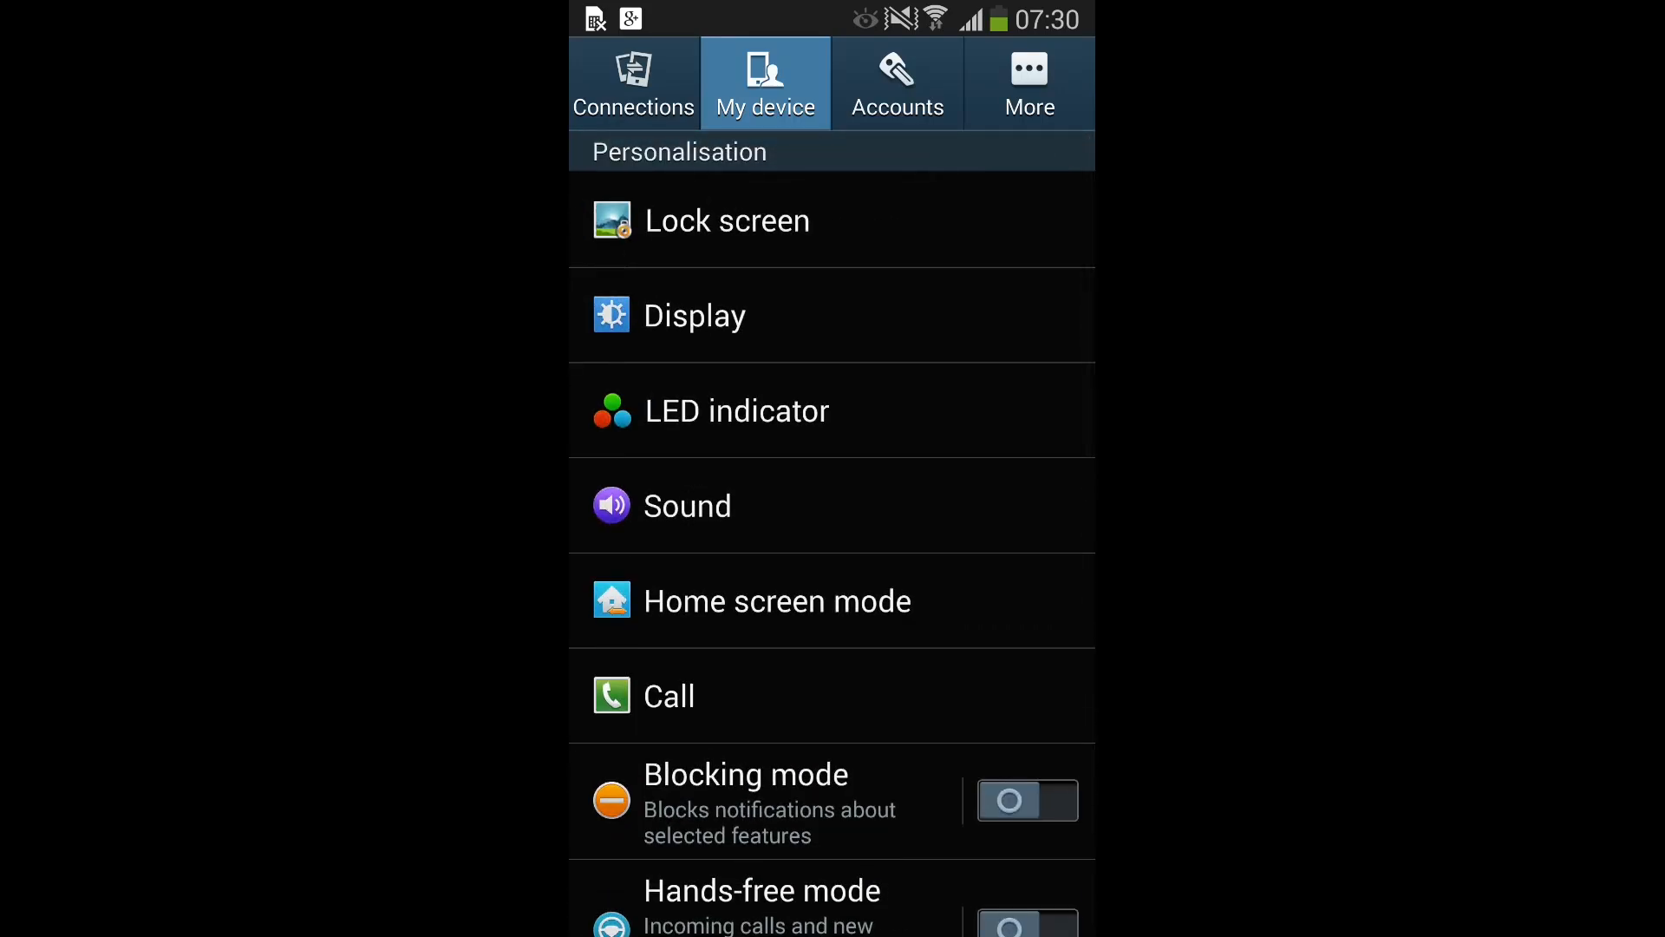
{"action": "left_click", "coordinate": [694, 315]}
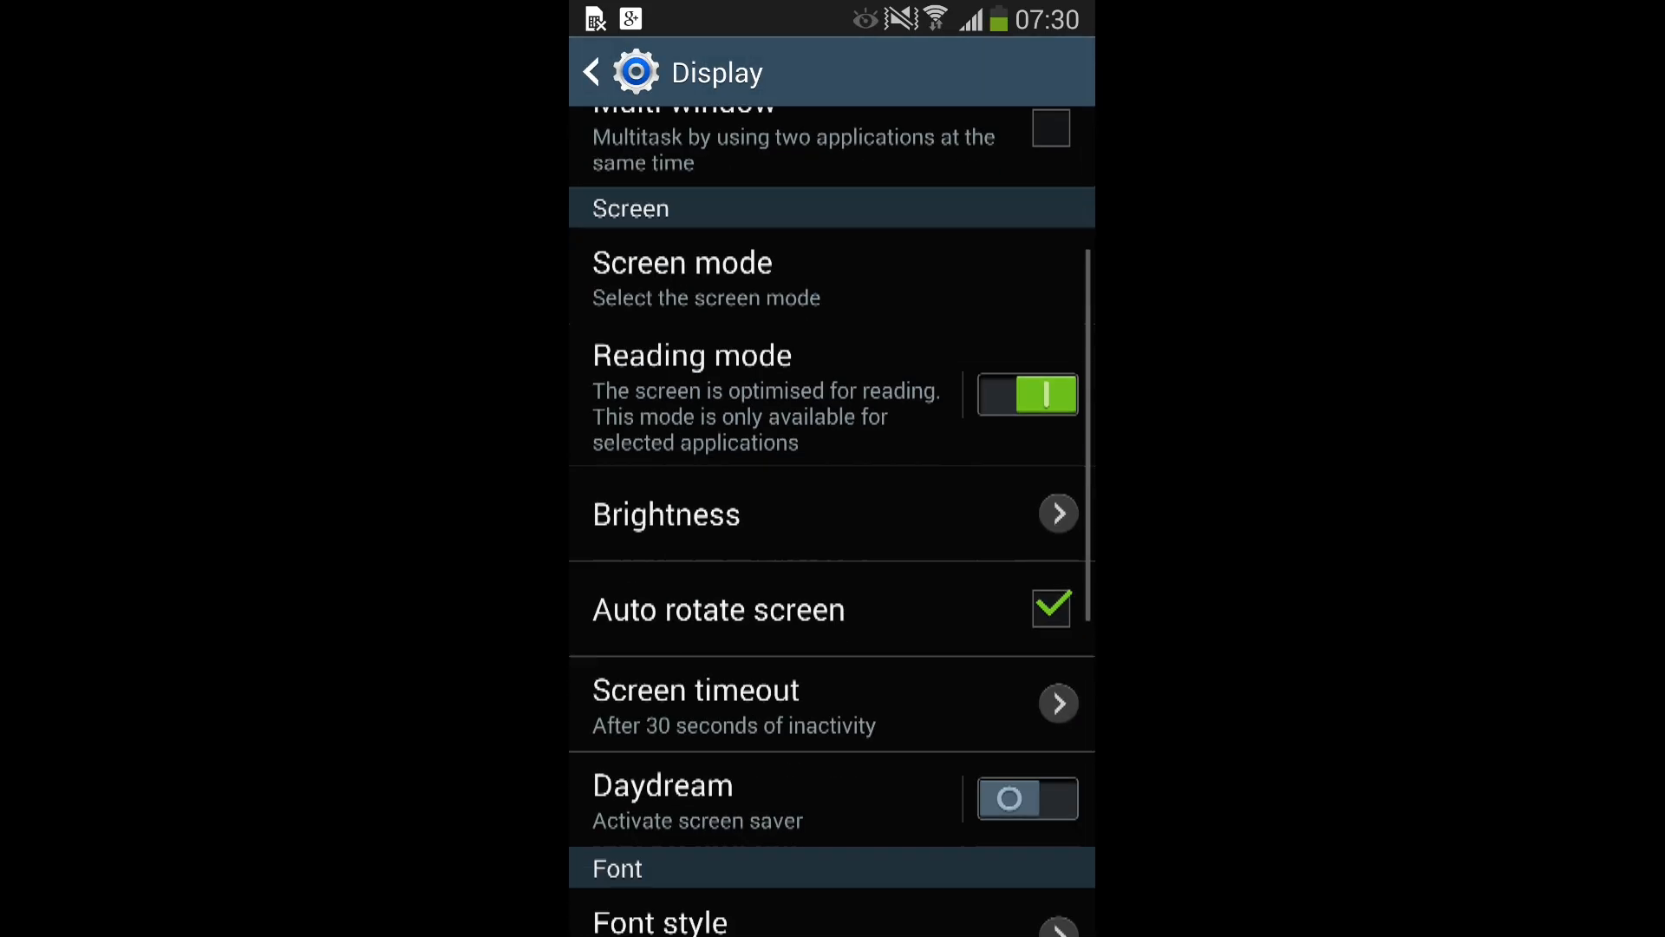
Step: Switch Daydream on with the Colours screen saver, accepting that the desk home screen is disabled
{"action": "left_click", "coordinate": [1026, 798]}
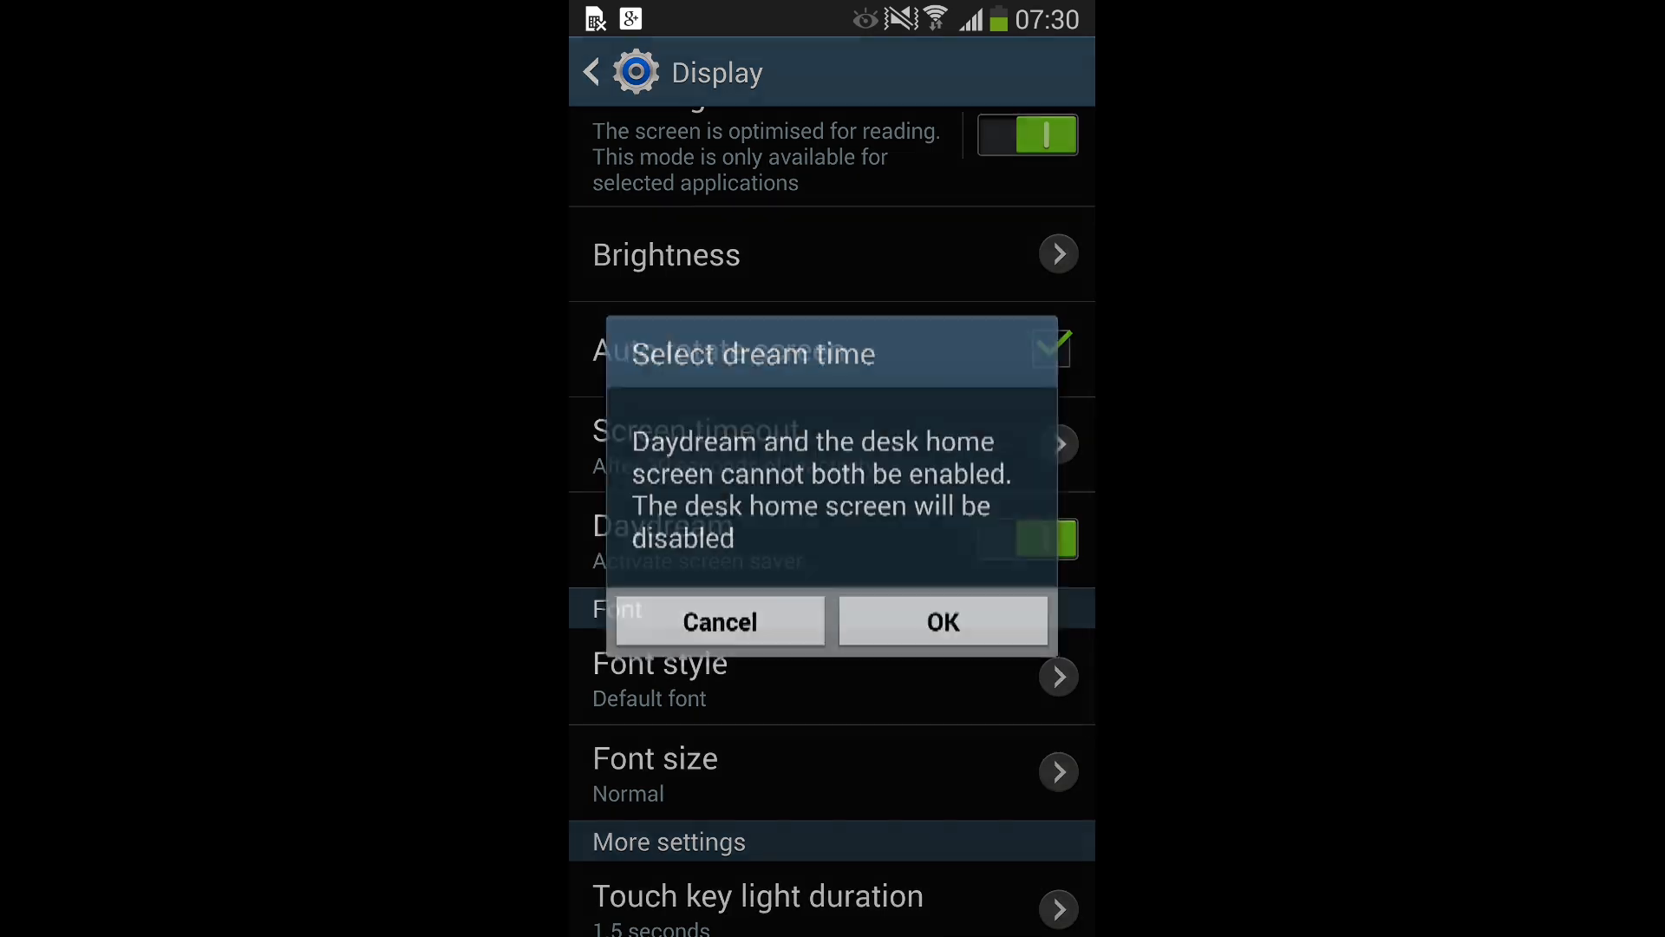
{"action": "left_click", "coordinate": [942, 621]}
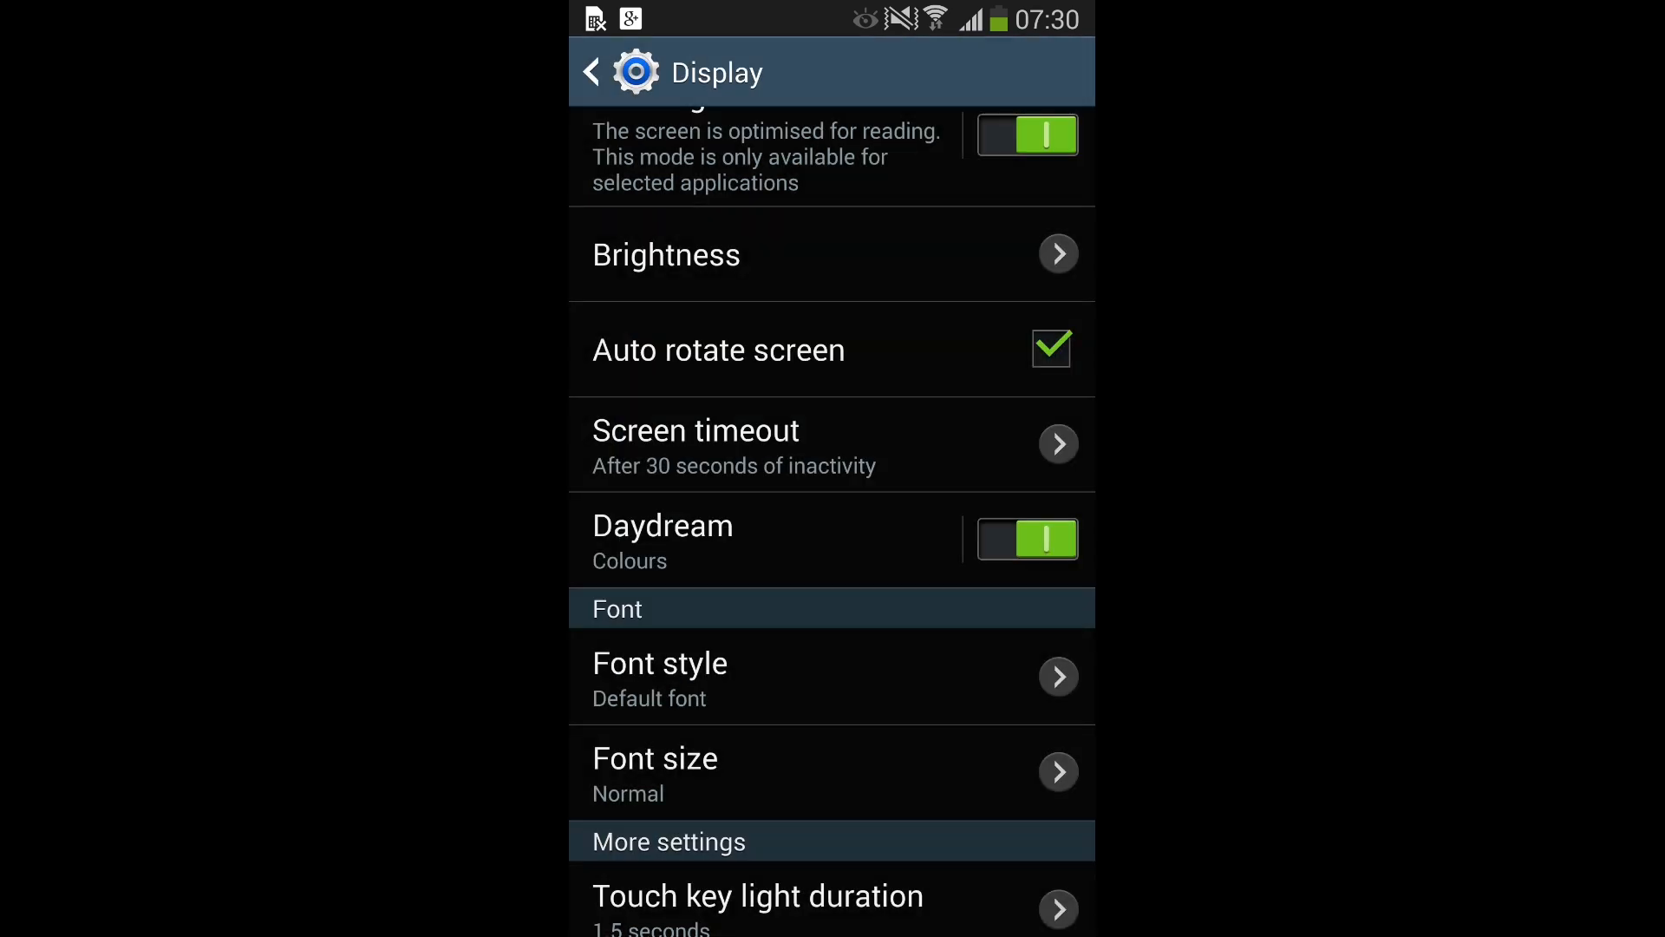
{"action": "scroll", "scroll_direction": "down", "scroll_amount": 3}
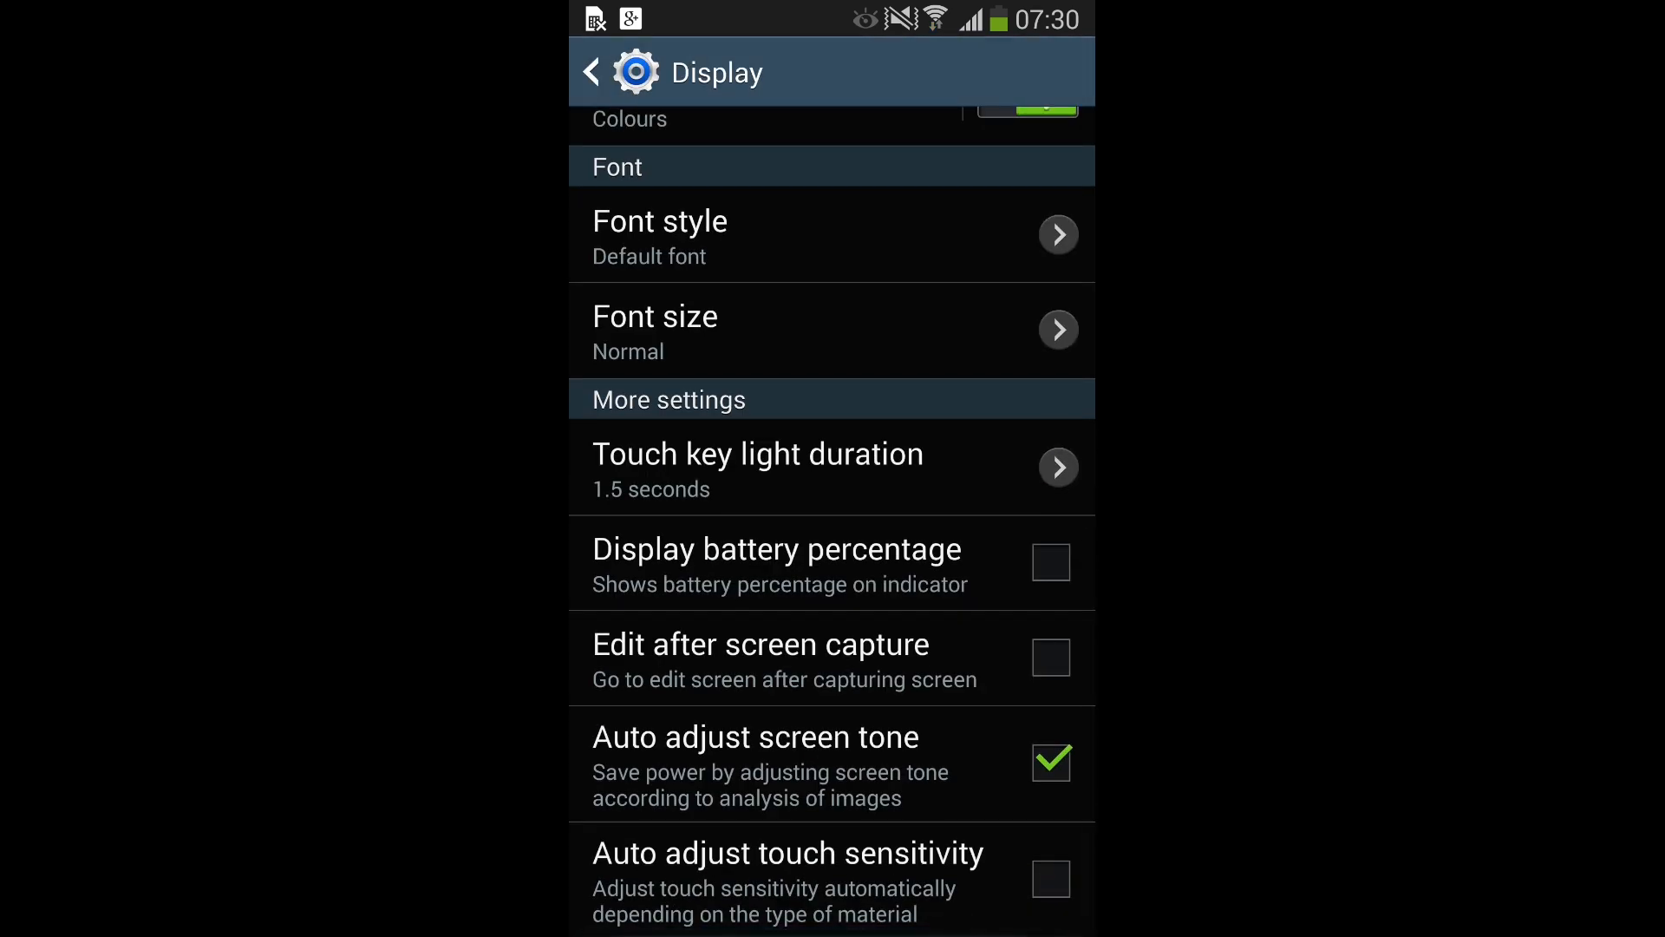
{"action": "scroll", "scroll_direction": "down", "scroll_amount": 3}
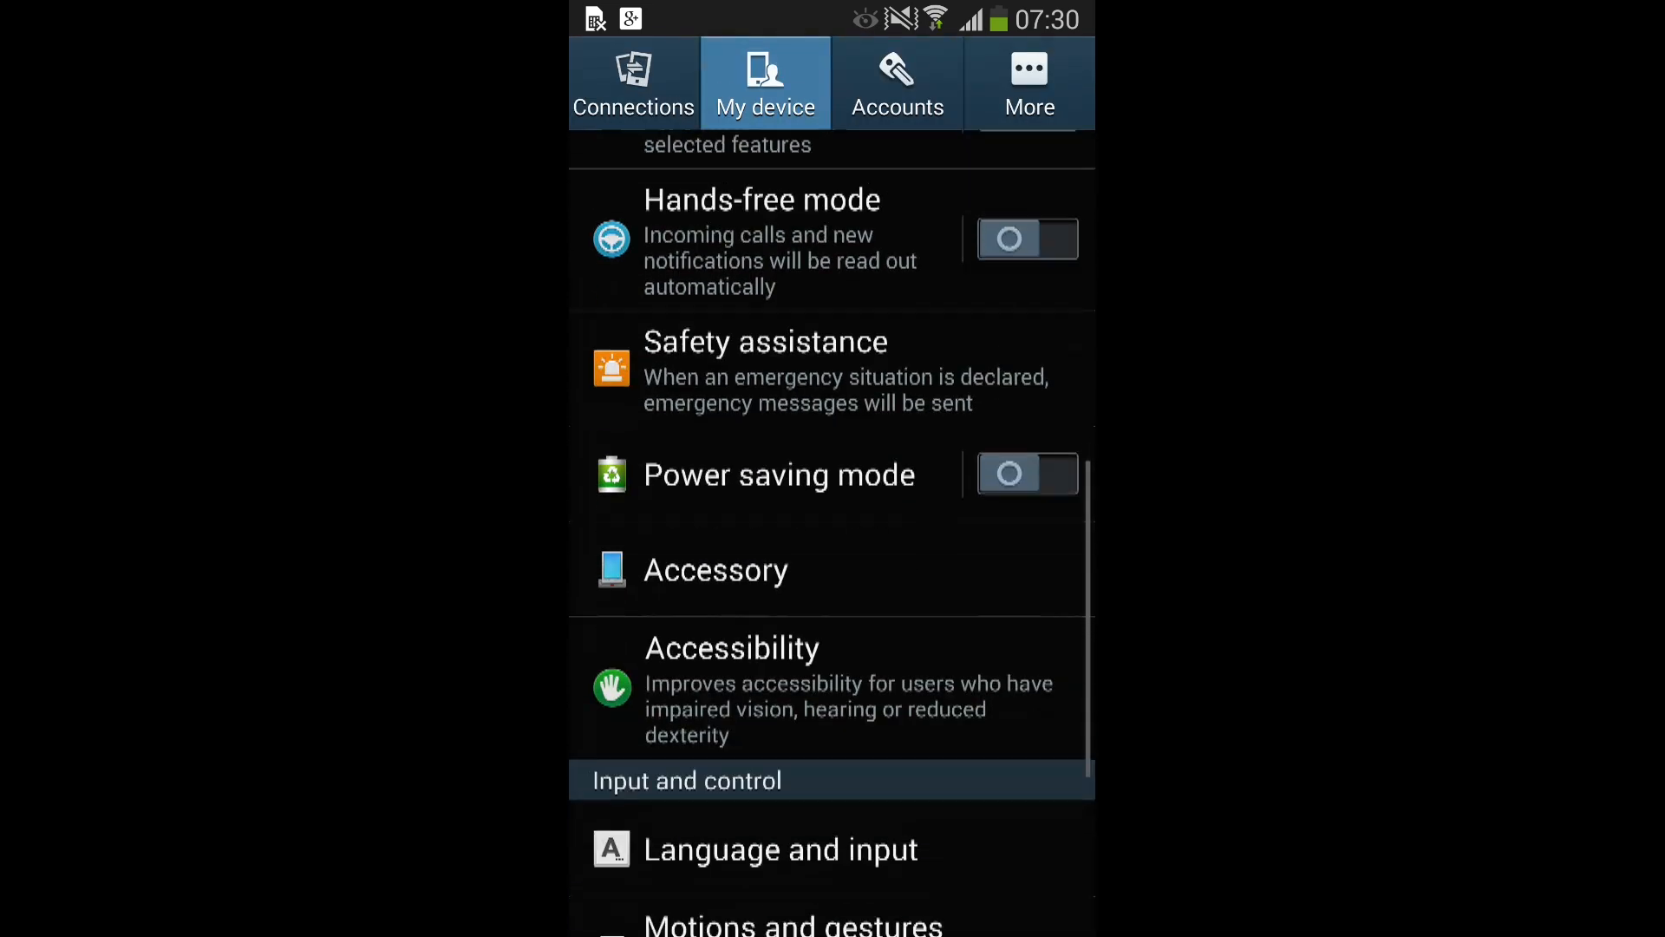
Step: Show the More and Connections settings, with Bluetooth off and NFC and S Beam on
{"action": "scroll", "scroll_direction": "down", "scroll_amount": 3}
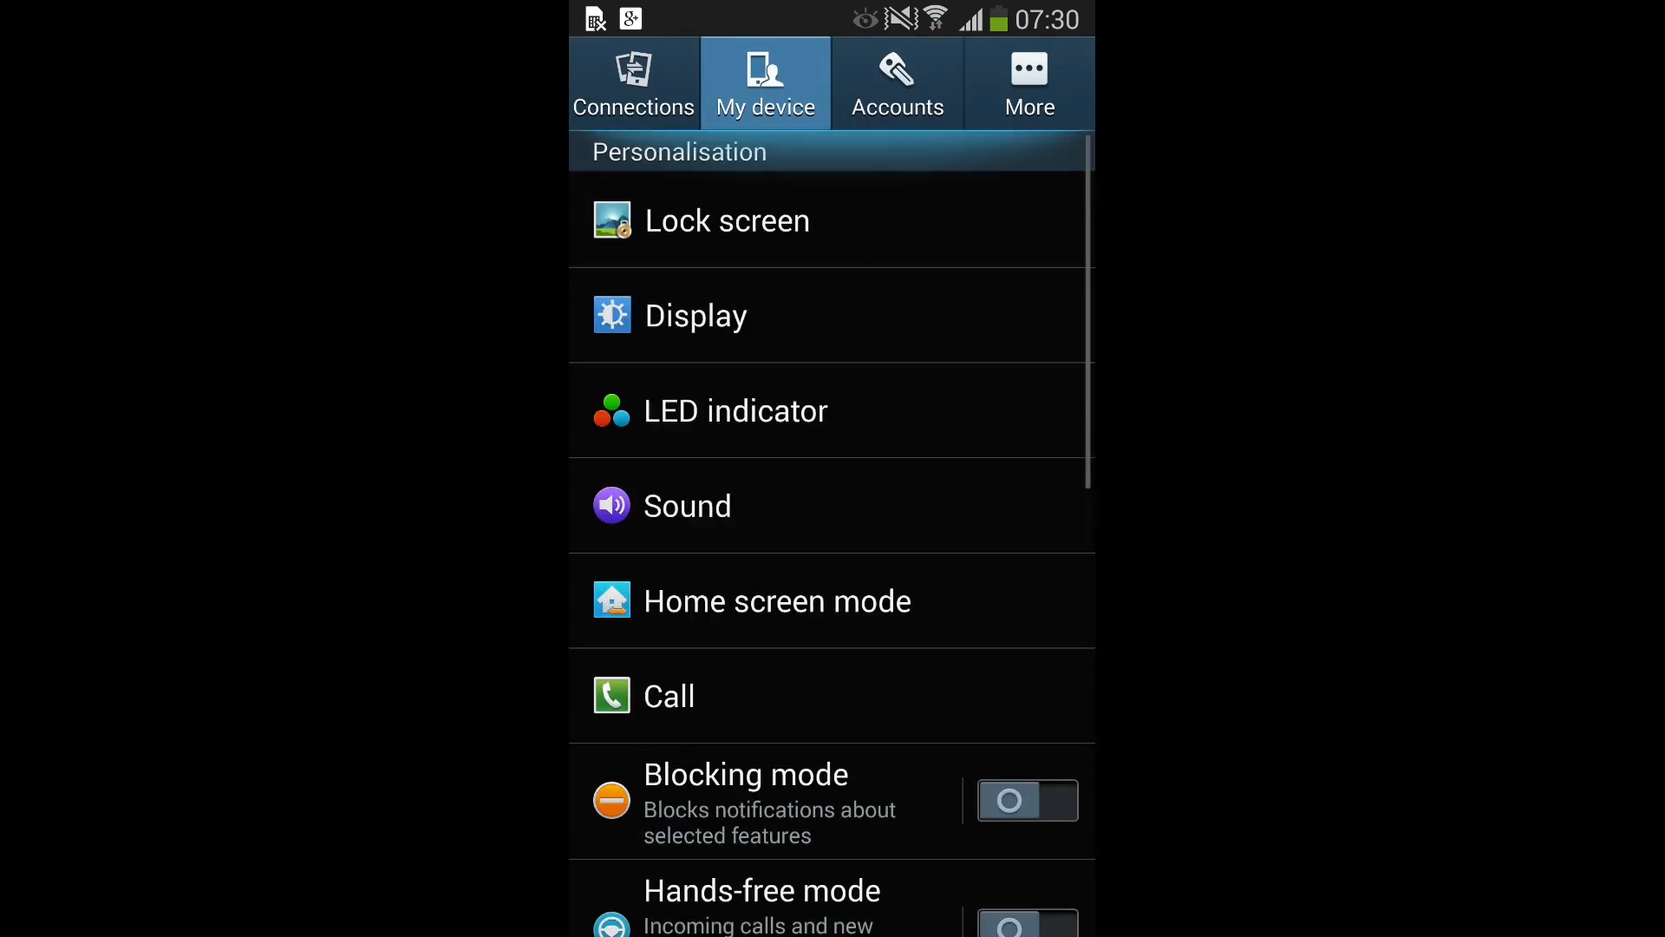
{"action": "left_click", "coordinate": [1027, 83]}
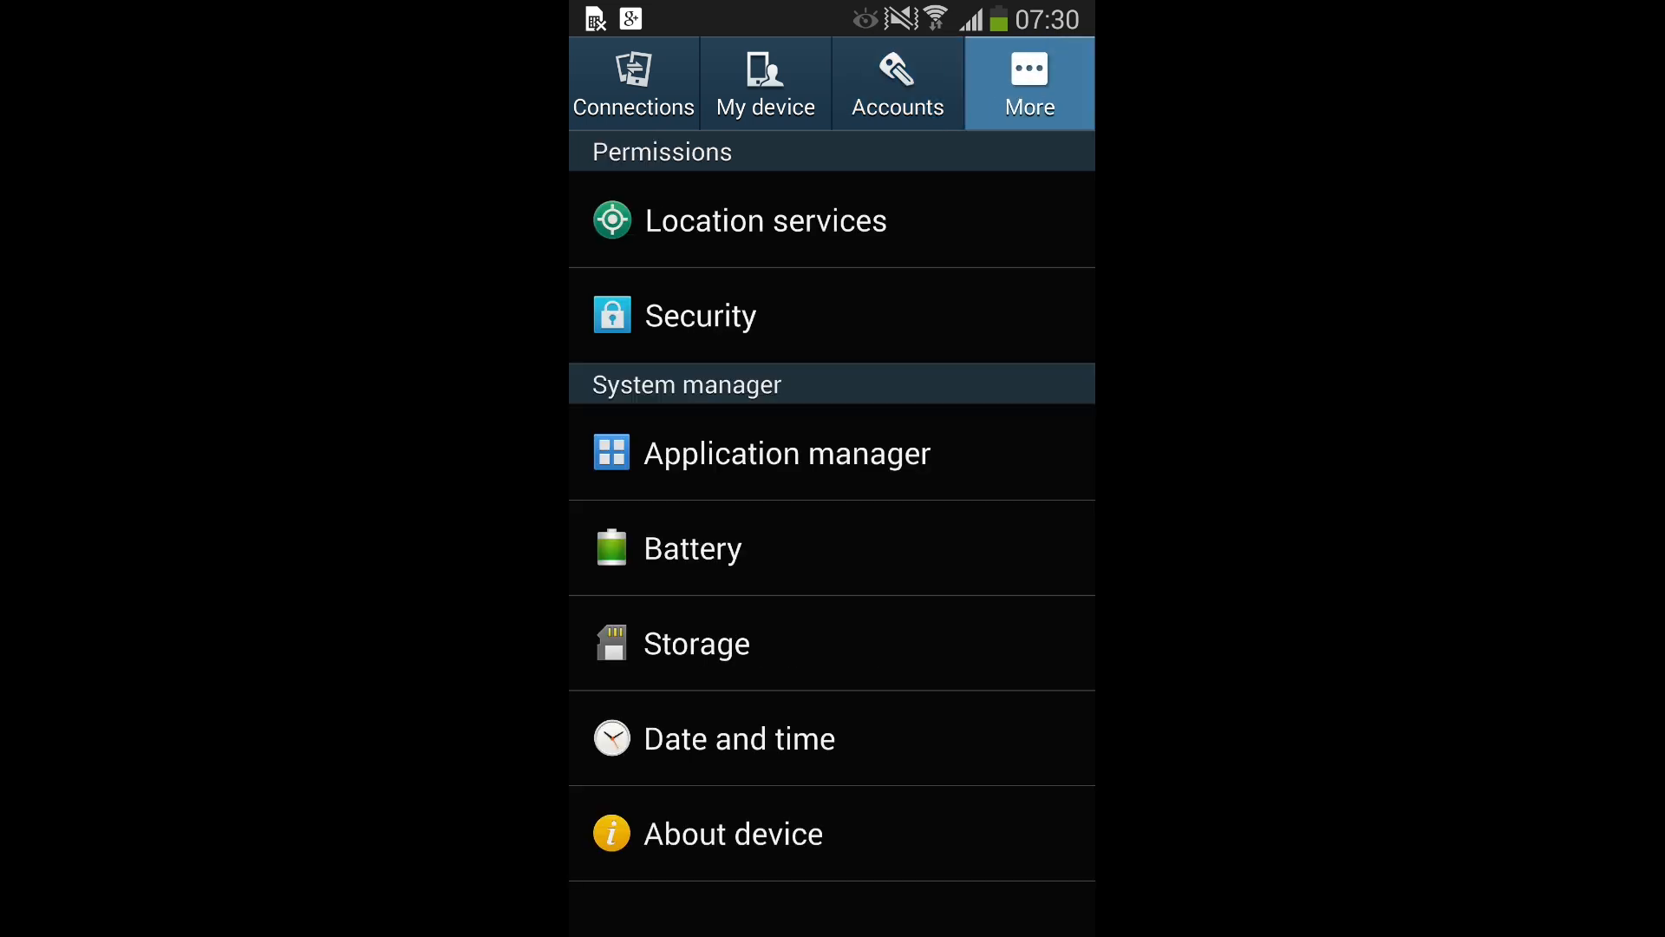
{"action": "left_click", "coordinate": [633, 82]}
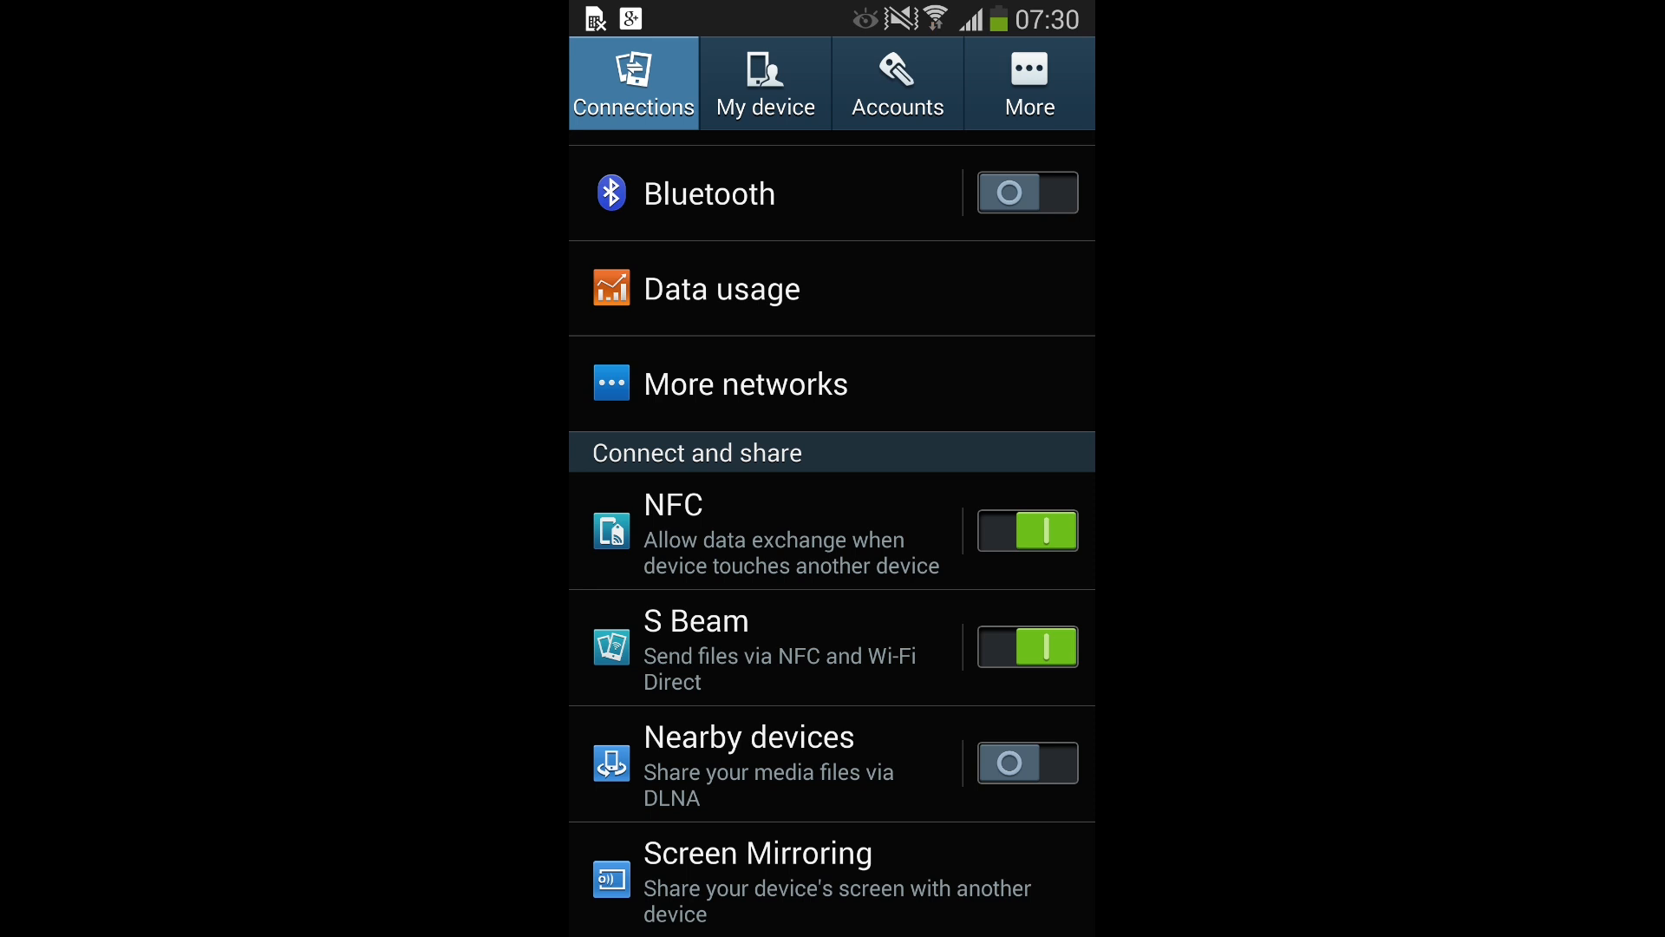
{"action": "scroll", "scroll_direction": "down", "scroll_amount": 3}
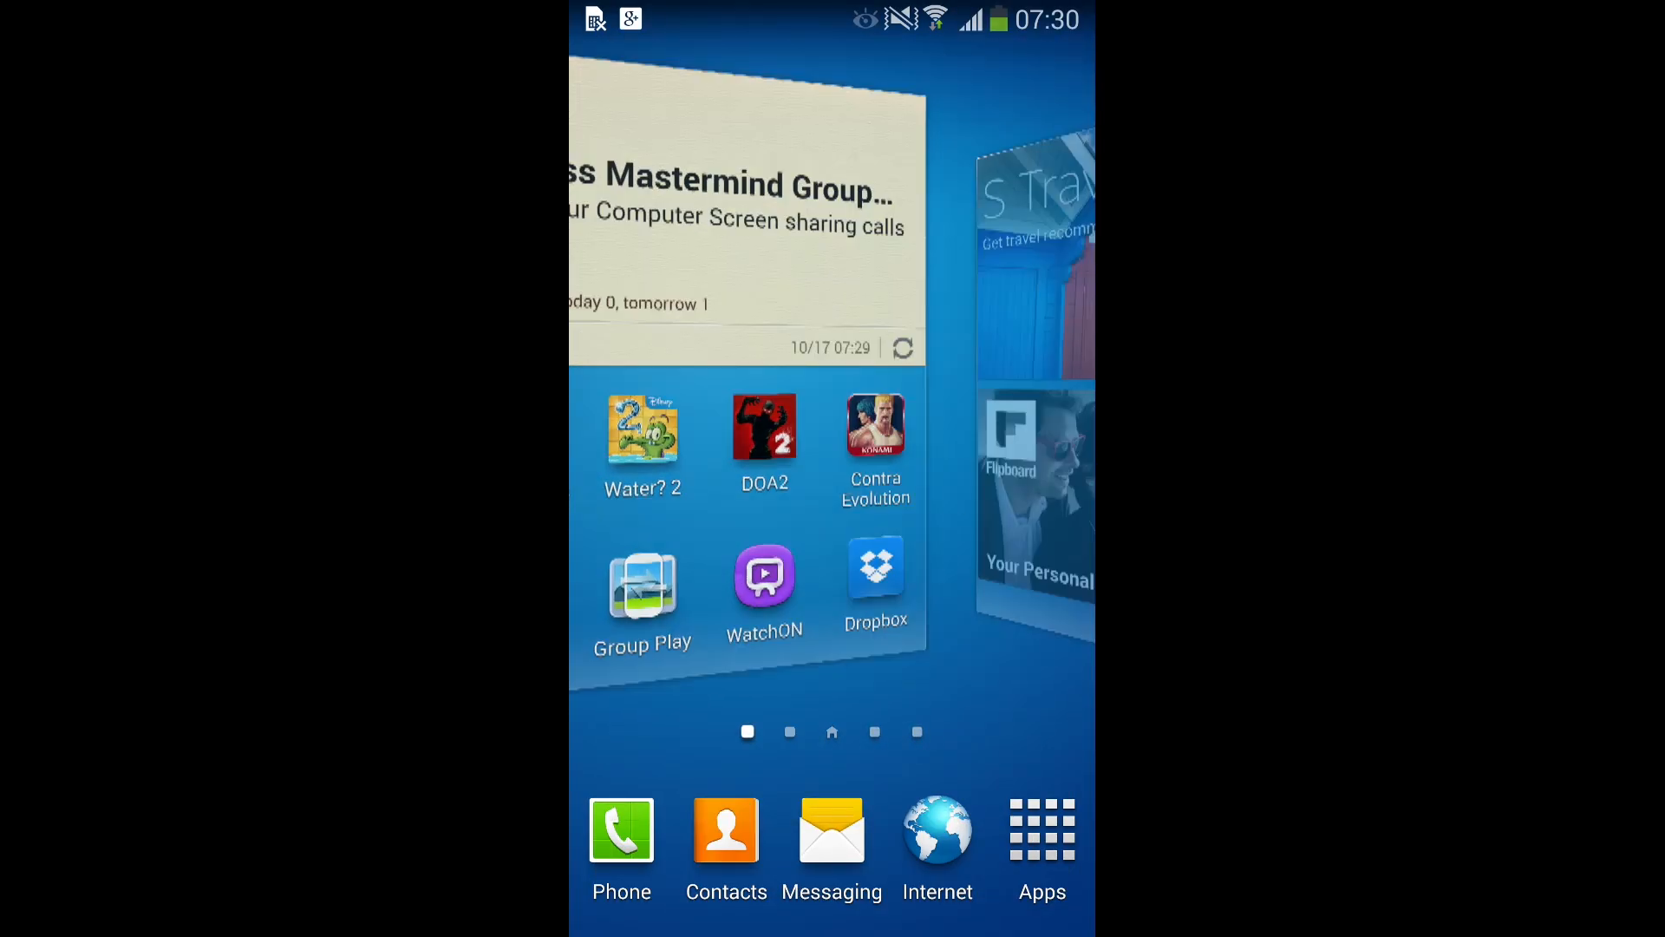
Step: Swipe through the home screens and app drawer pages, ending on the Samsung Hub home screen
{"action": "scroll", "scroll_direction": "left", "scroll_amount": 3}
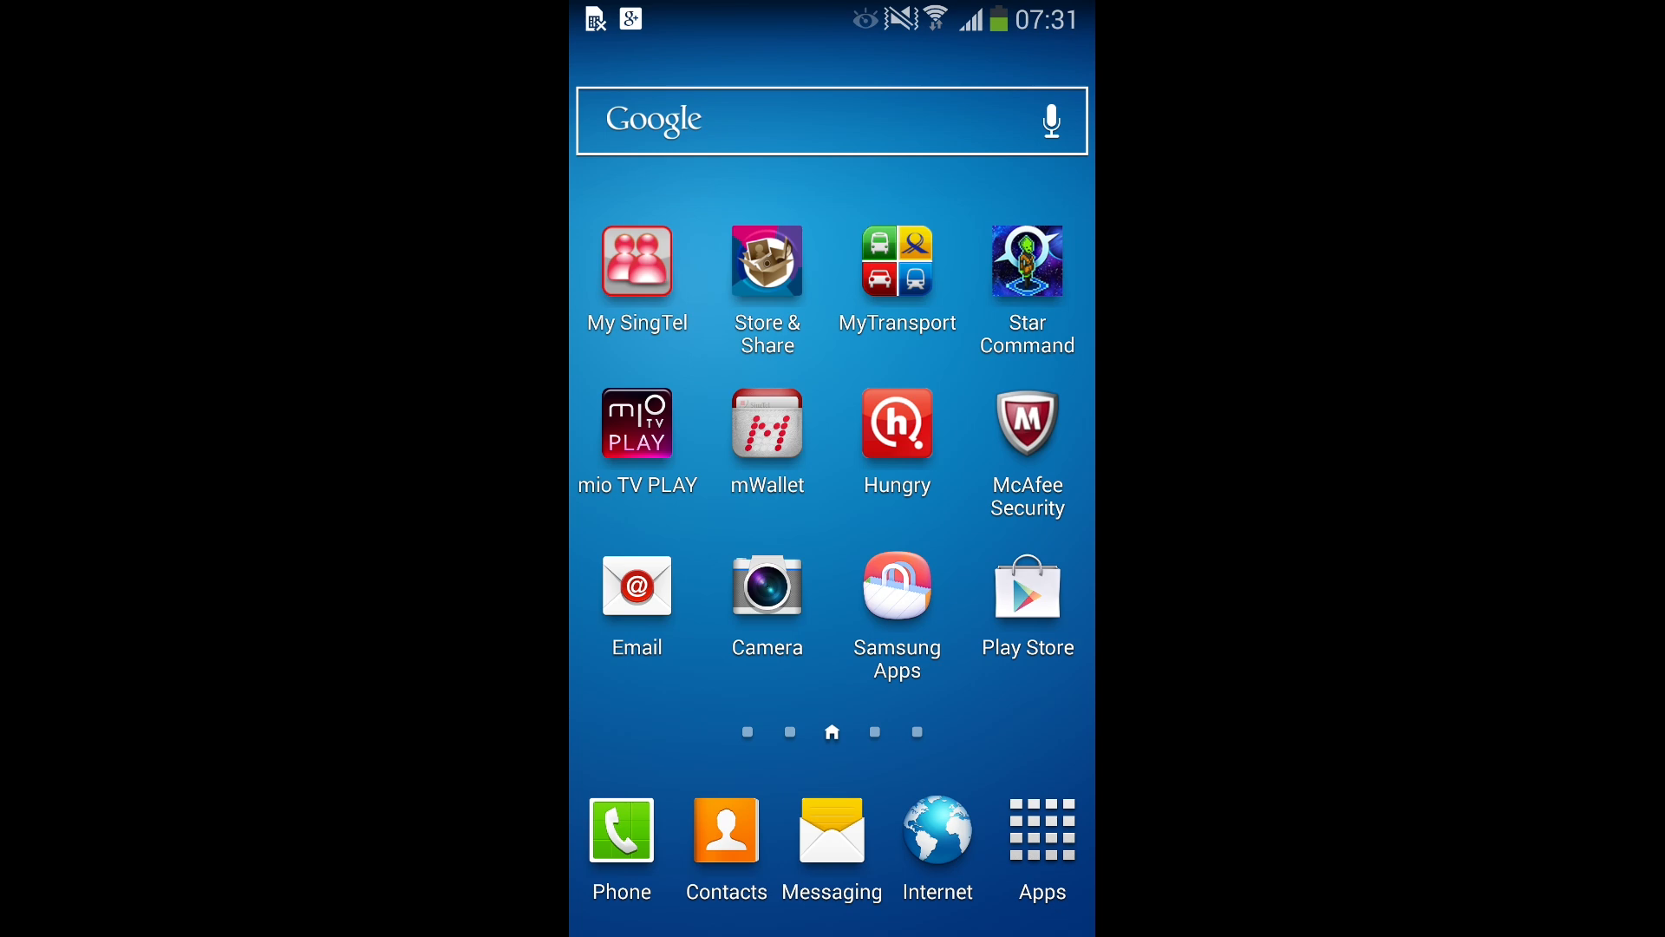
{"action": "scroll", "scroll_direction": "left", "scroll_amount": 3}
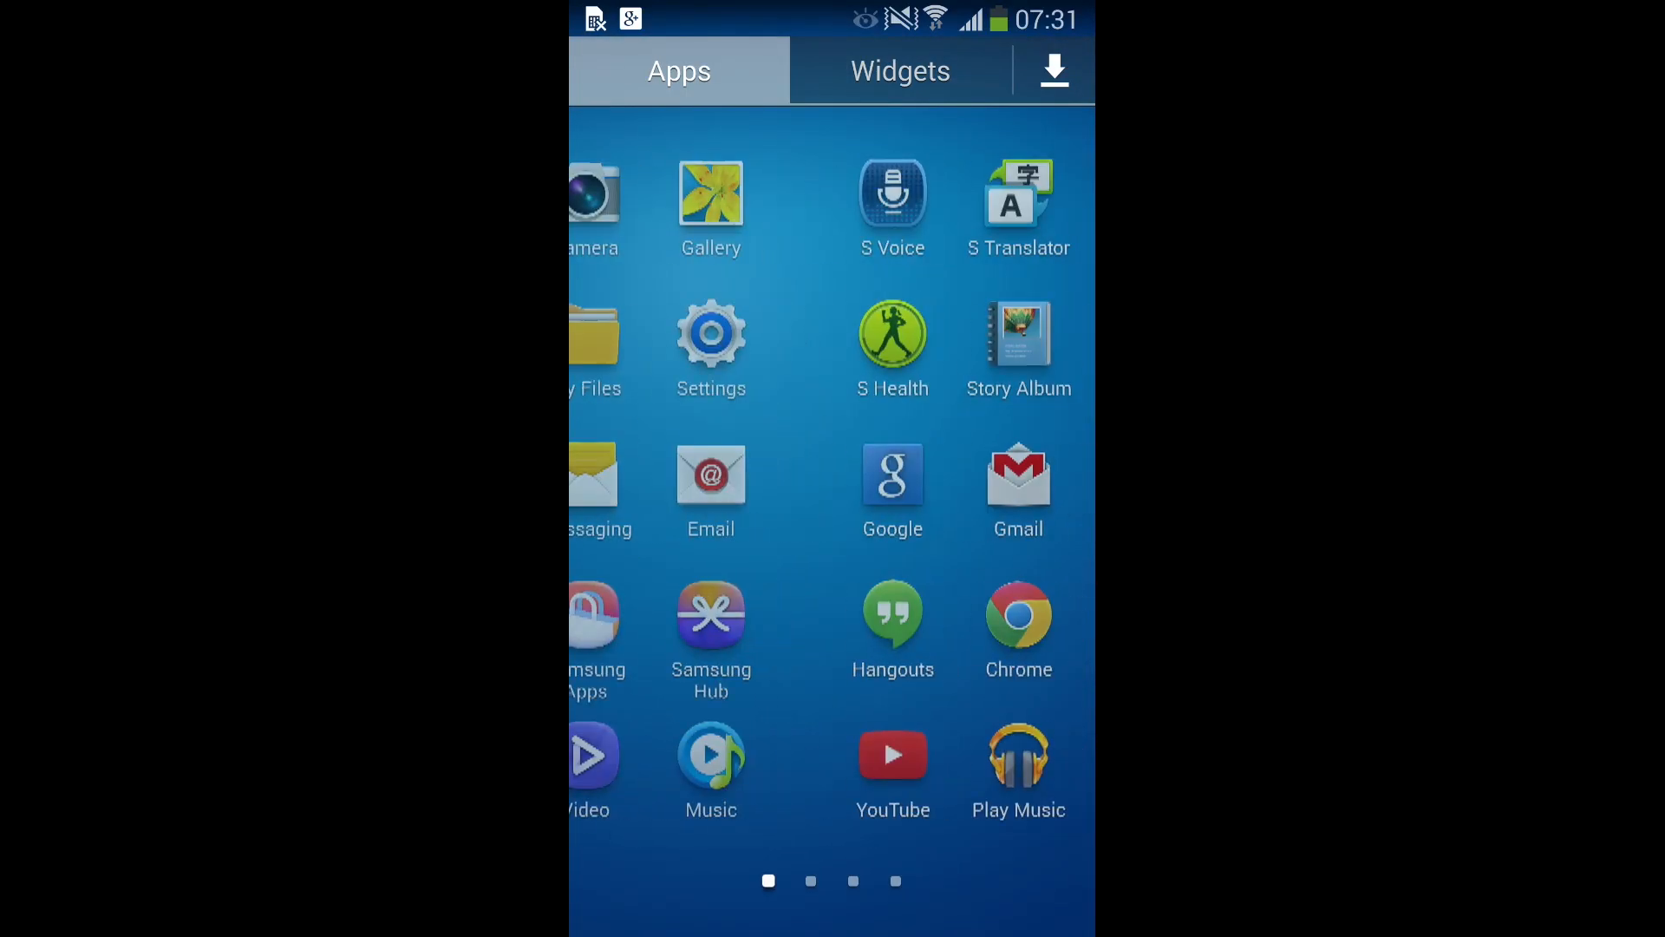
{"action": "scroll", "scroll_direction": "left", "scroll_amount": 3}
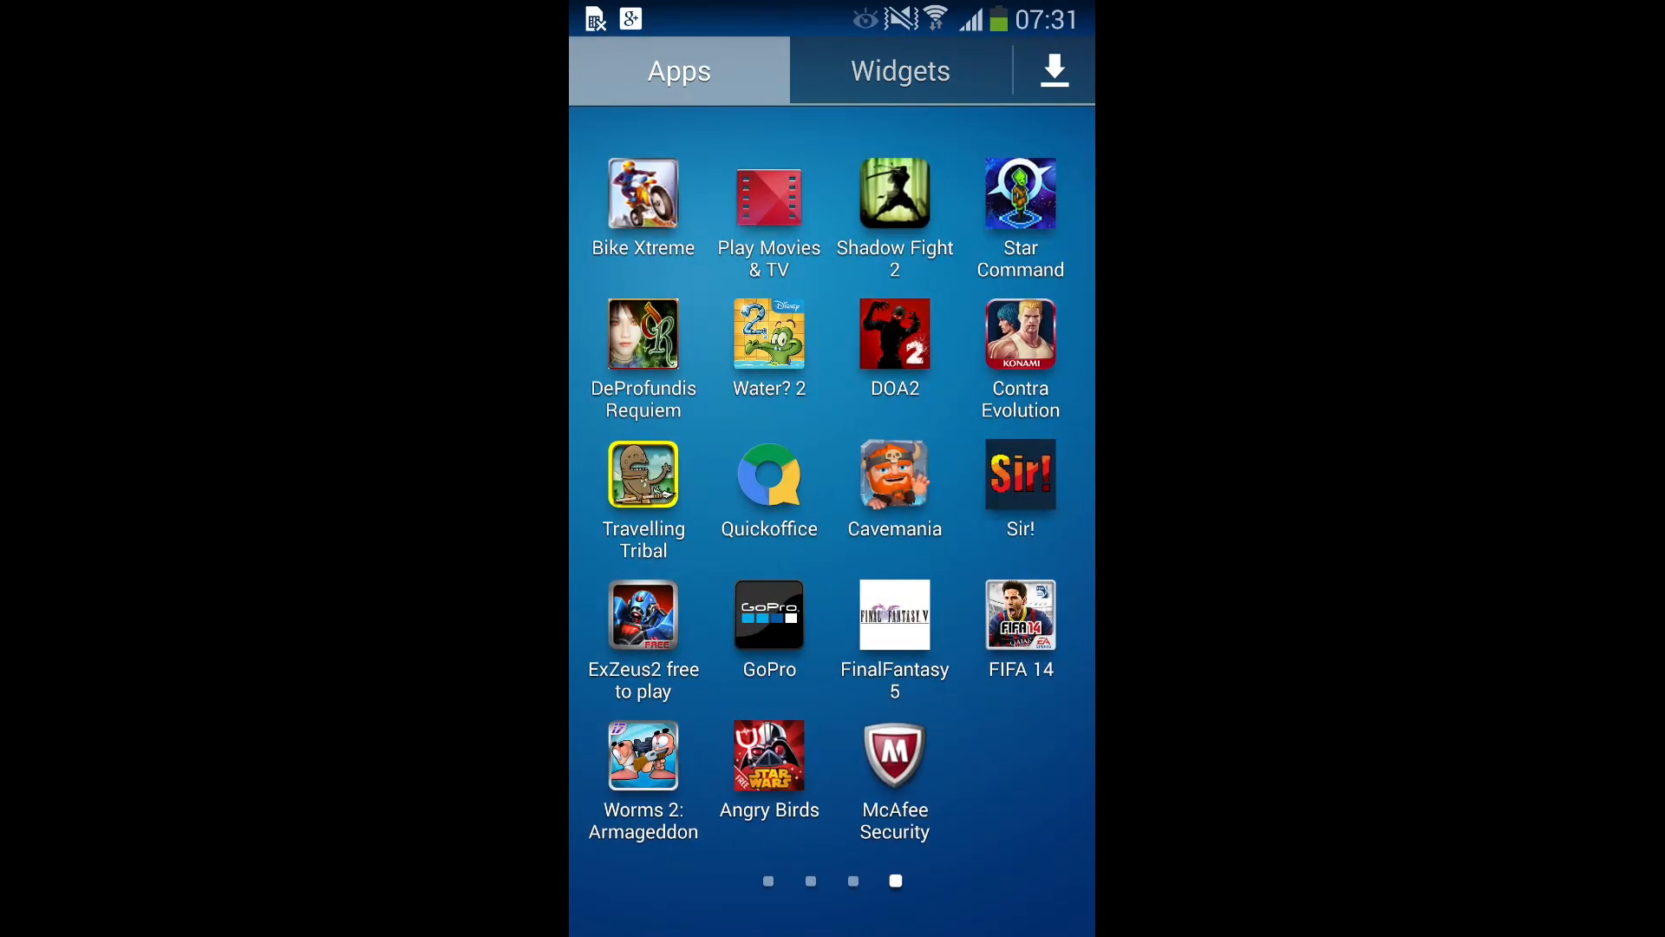
{"action": "key", "text": "Home"}
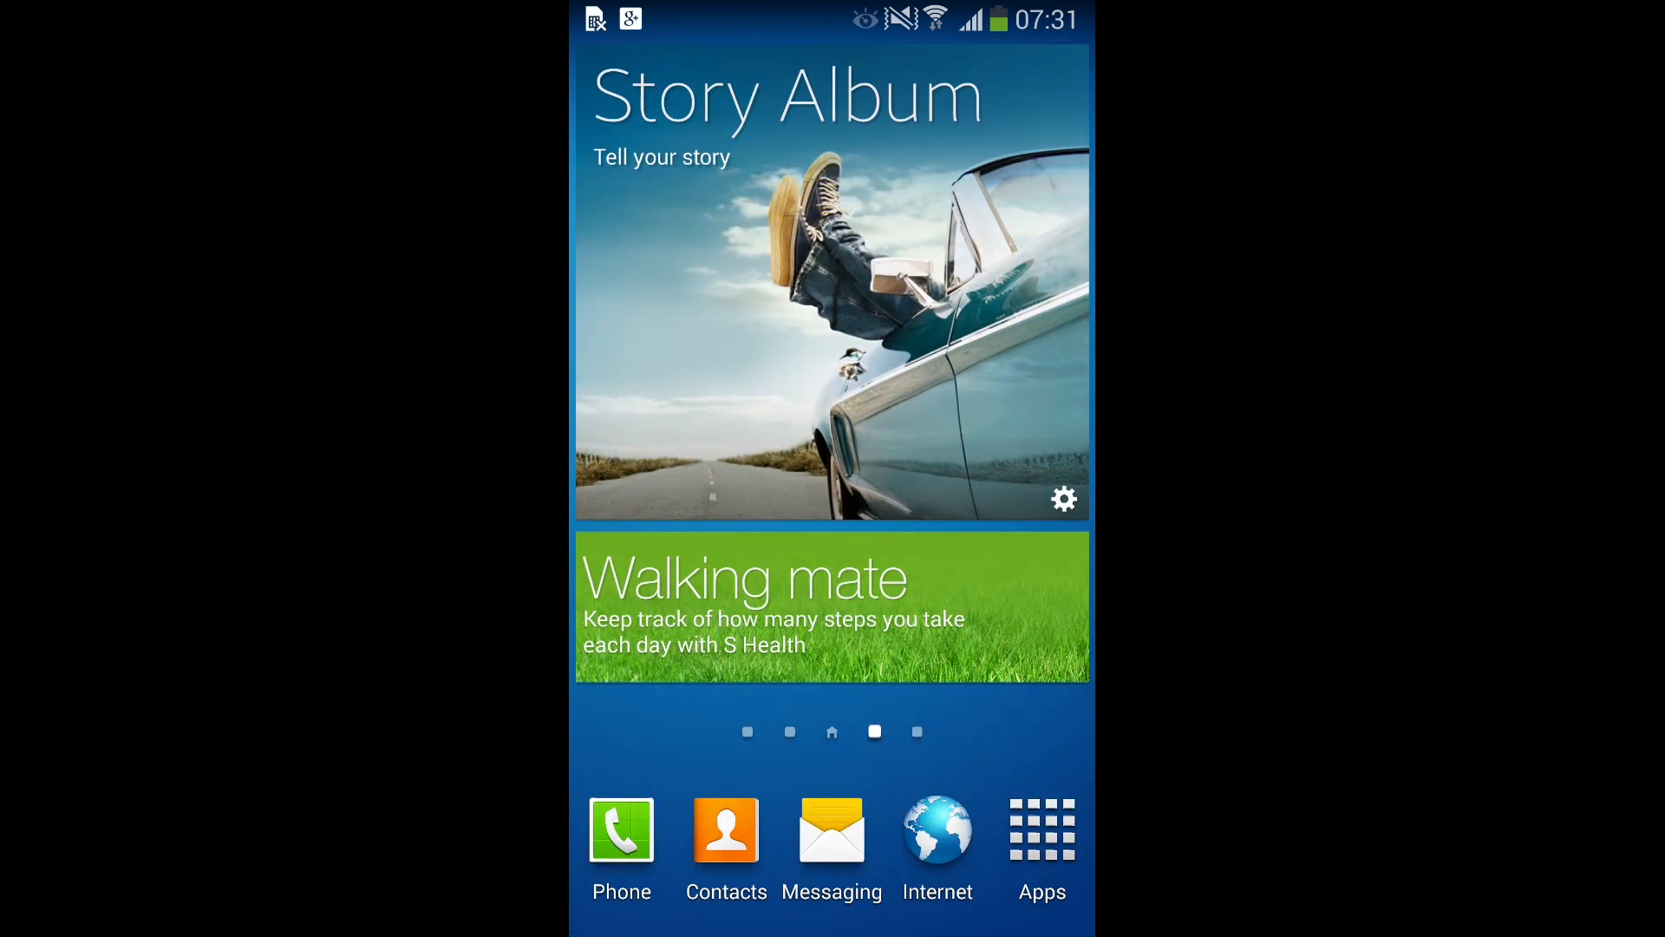
{"action": "scroll", "scroll_direction": "left", "scroll_amount": 3}
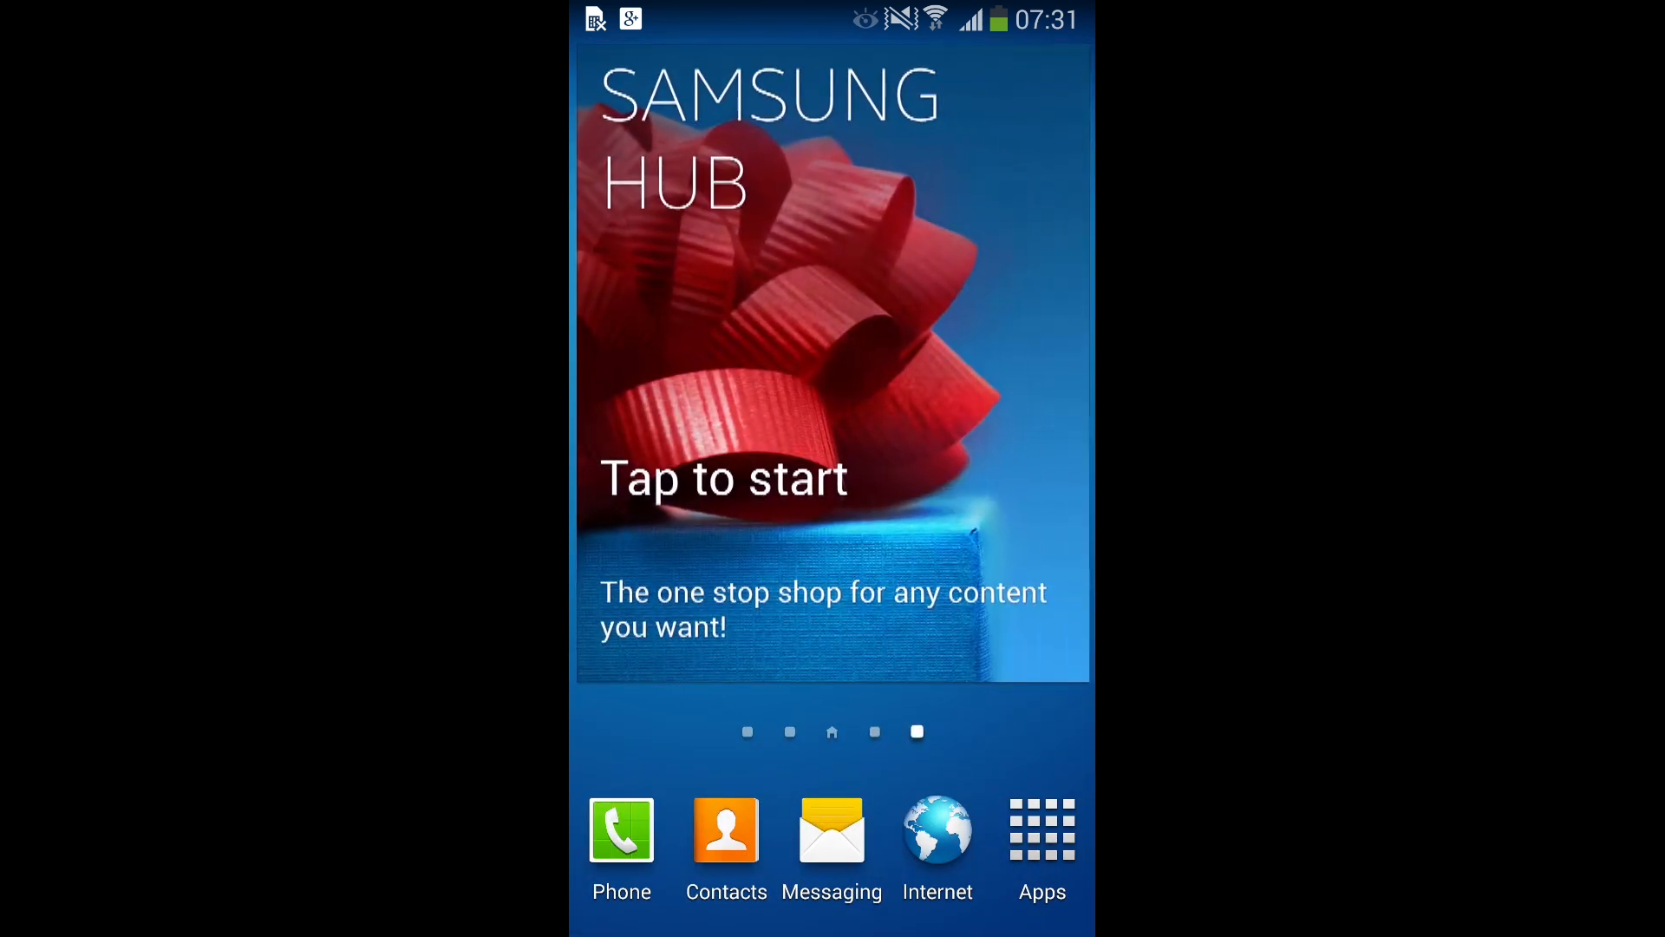